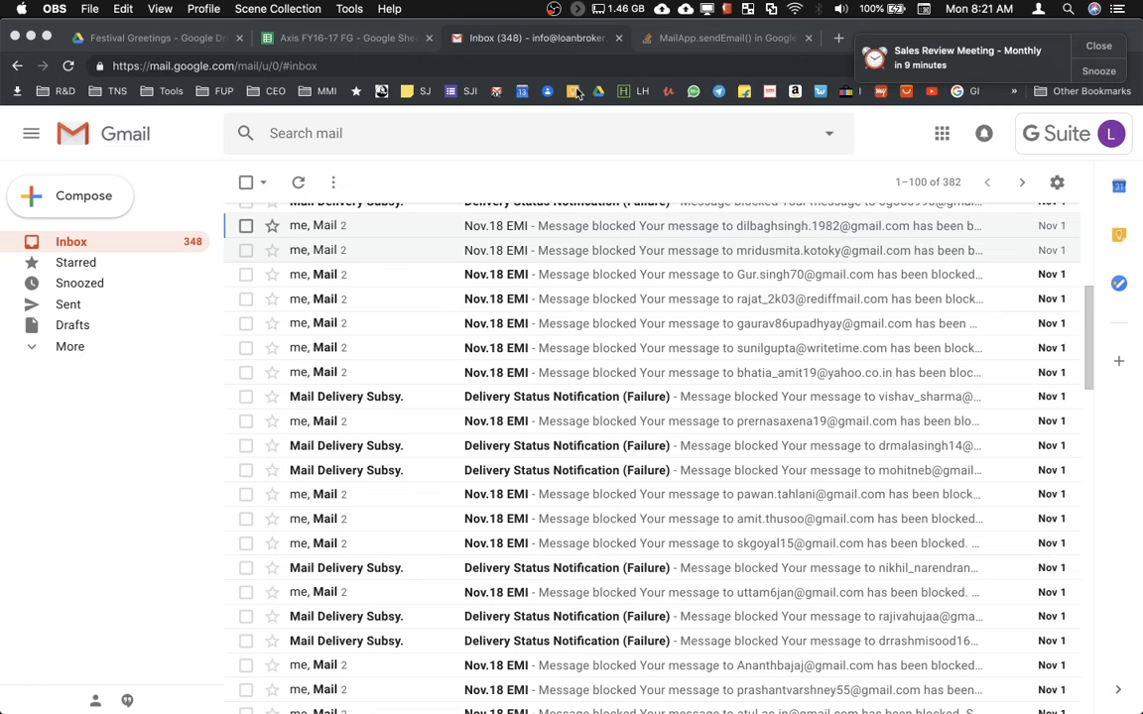
pyautogui.moveTo(446, 227)
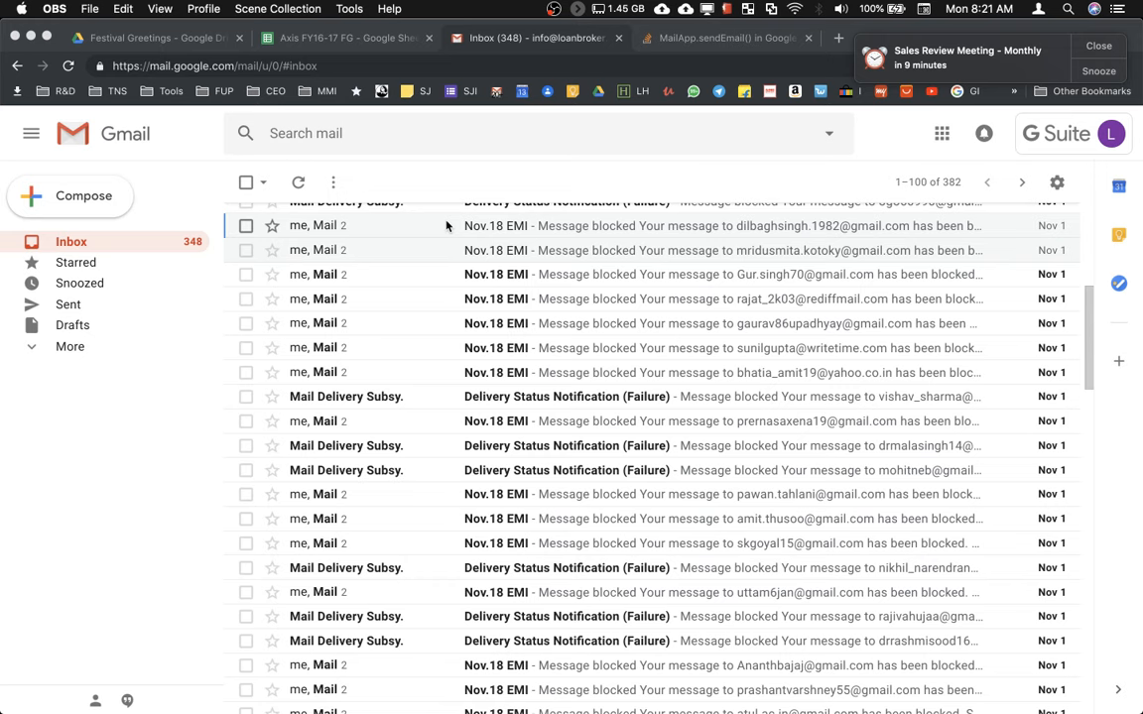
pyautogui.moveTo(398, 230)
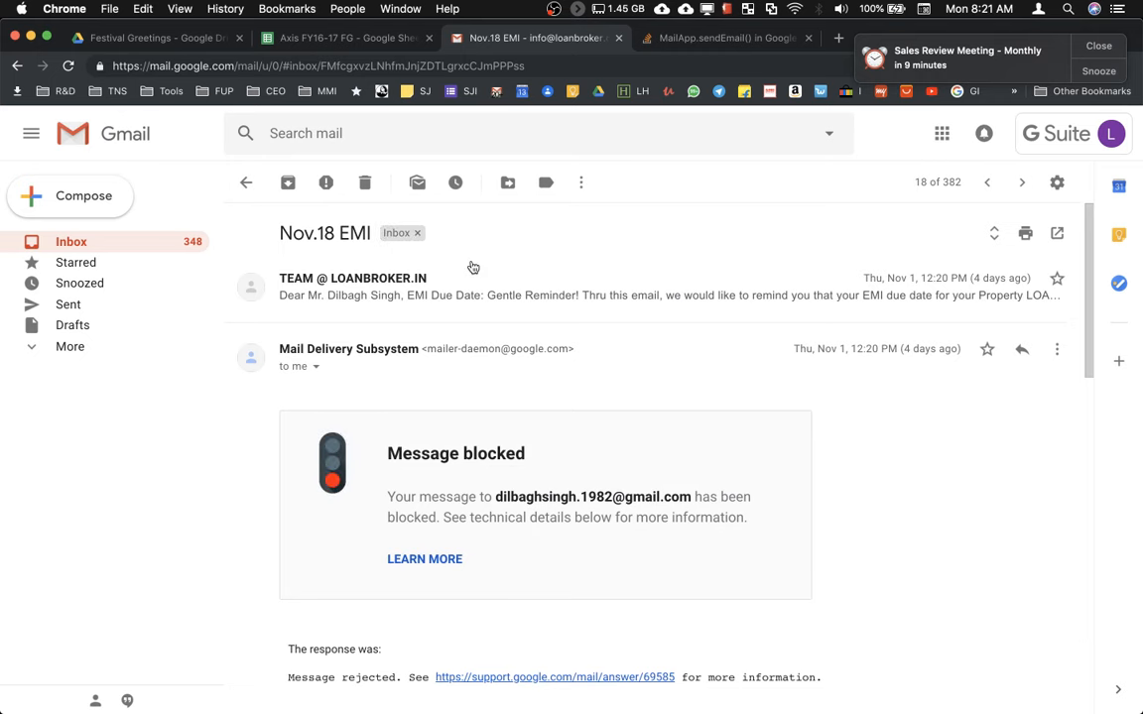
# - Open the Nov.18 EMI bounce thread showing the 'Message blocked' notice and dismiss the meeting reminder
pyautogui.click(496, 288)
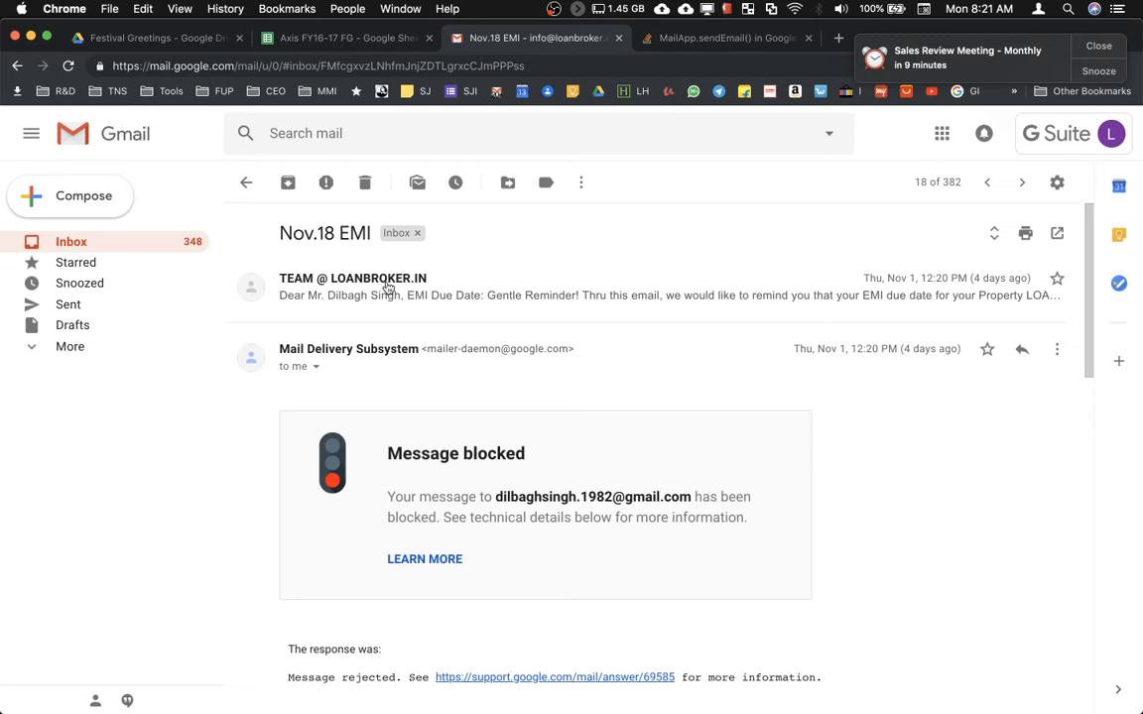
pyautogui.scroll(-3)
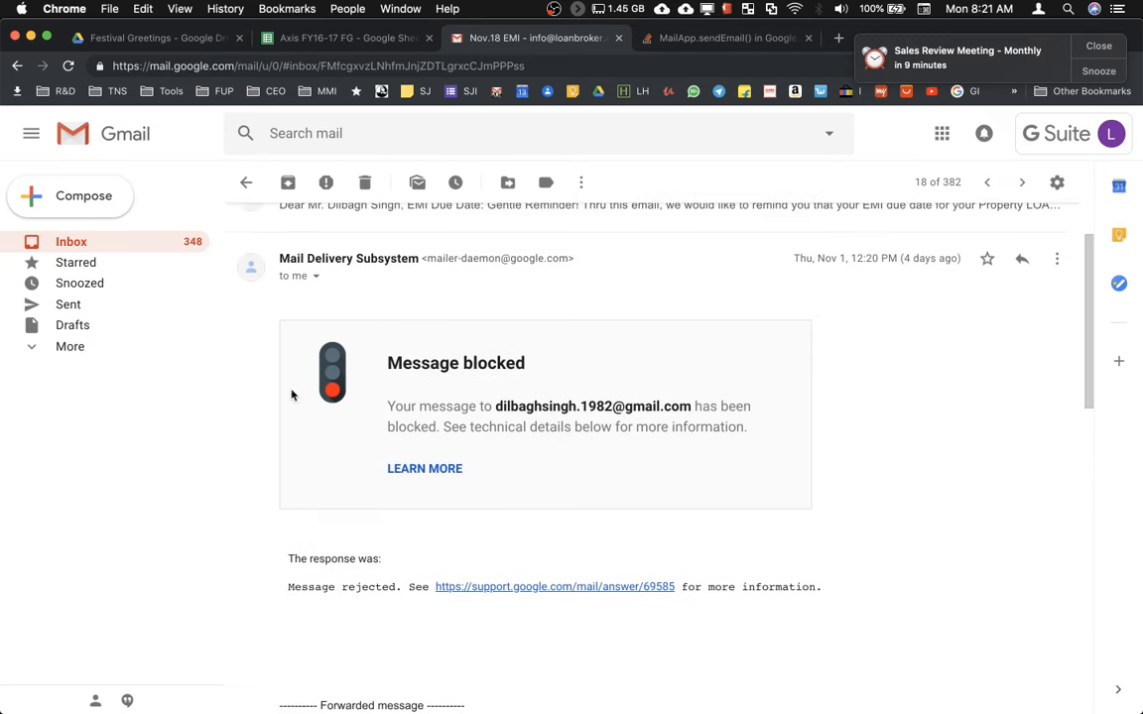
pyautogui.moveTo(613, 250)
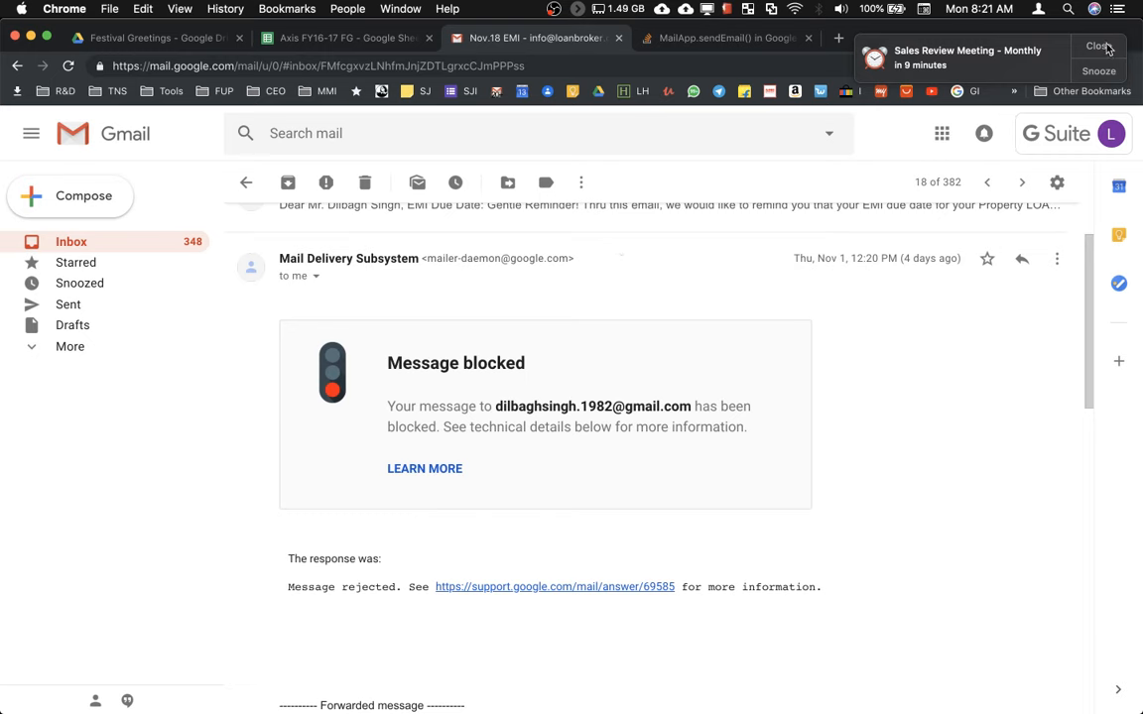
pyautogui.click(1099, 46)
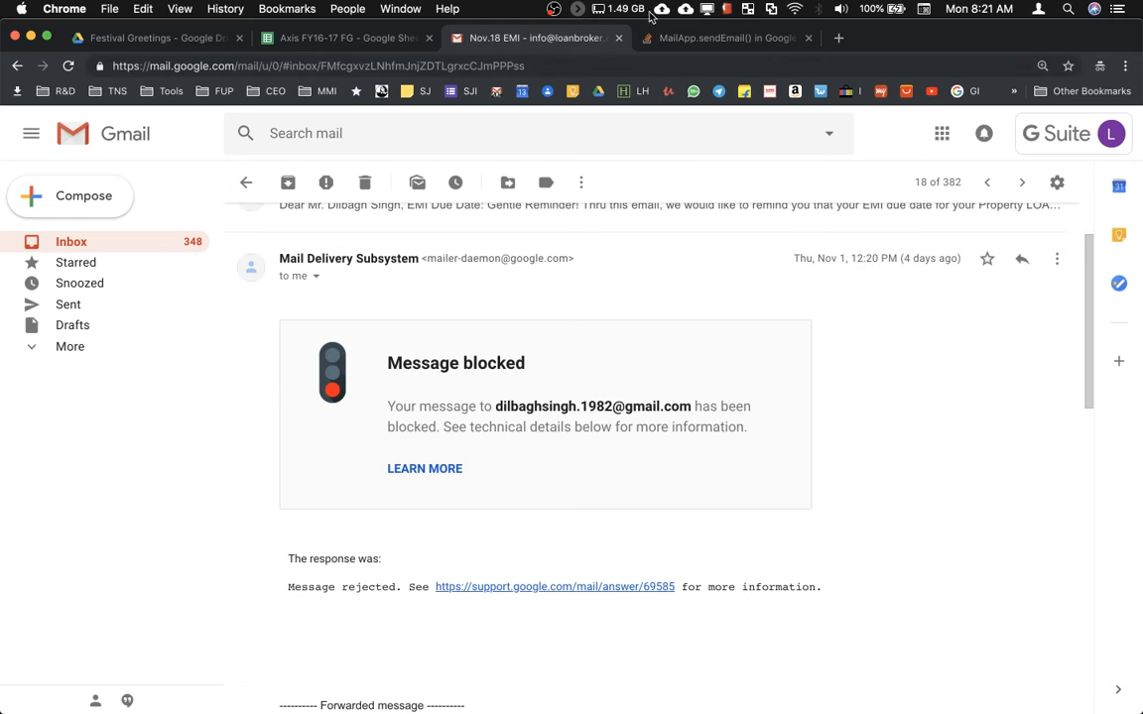
pyautogui.moveTo(724, 38)
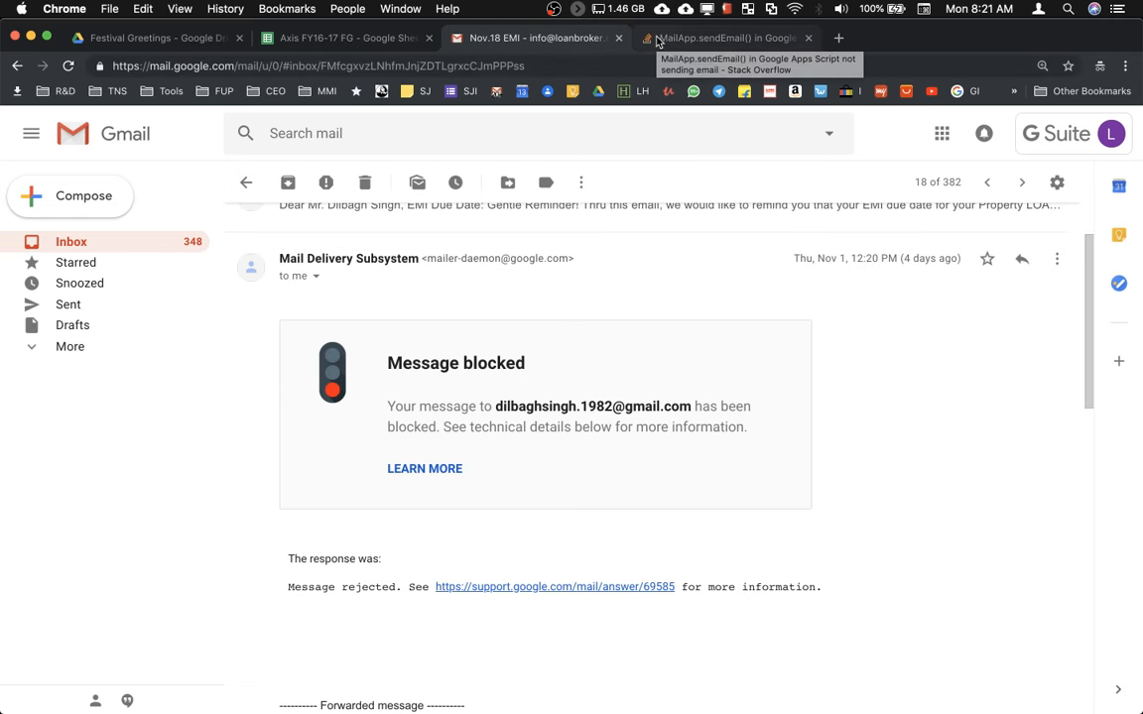
# - View the MailApp.sendEmail() question and scroll to the answer recommending GmailApp.sendEmail()
pyautogui.click(724, 38)
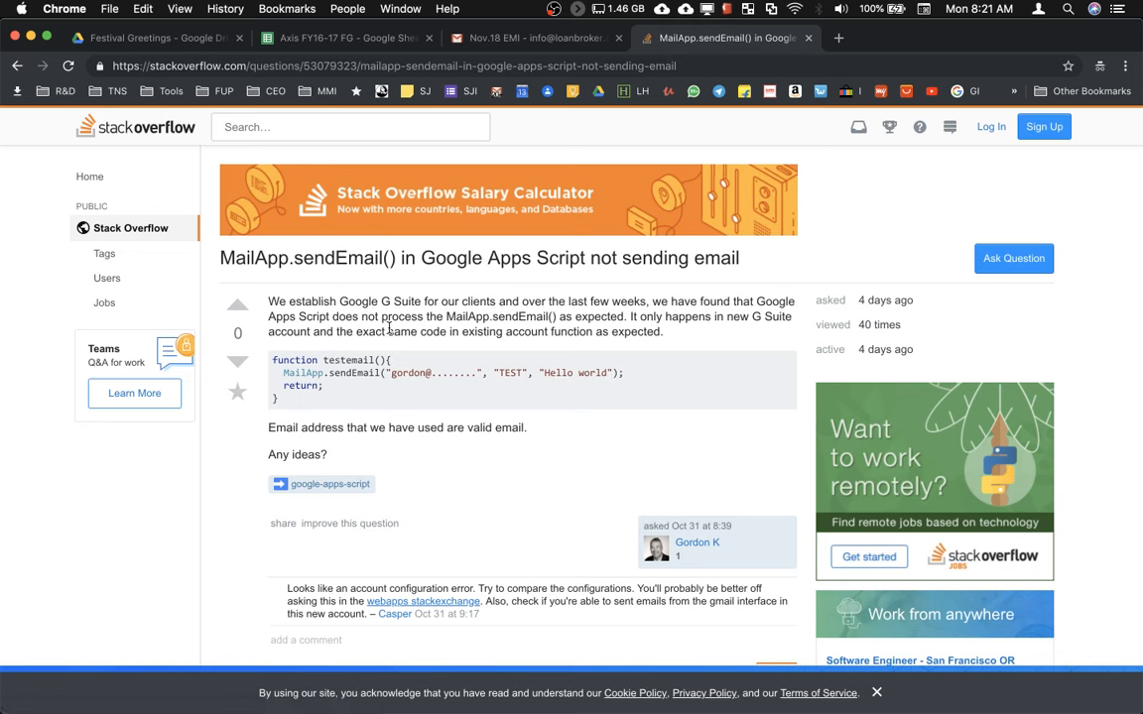
pyautogui.moveTo(516, 322)
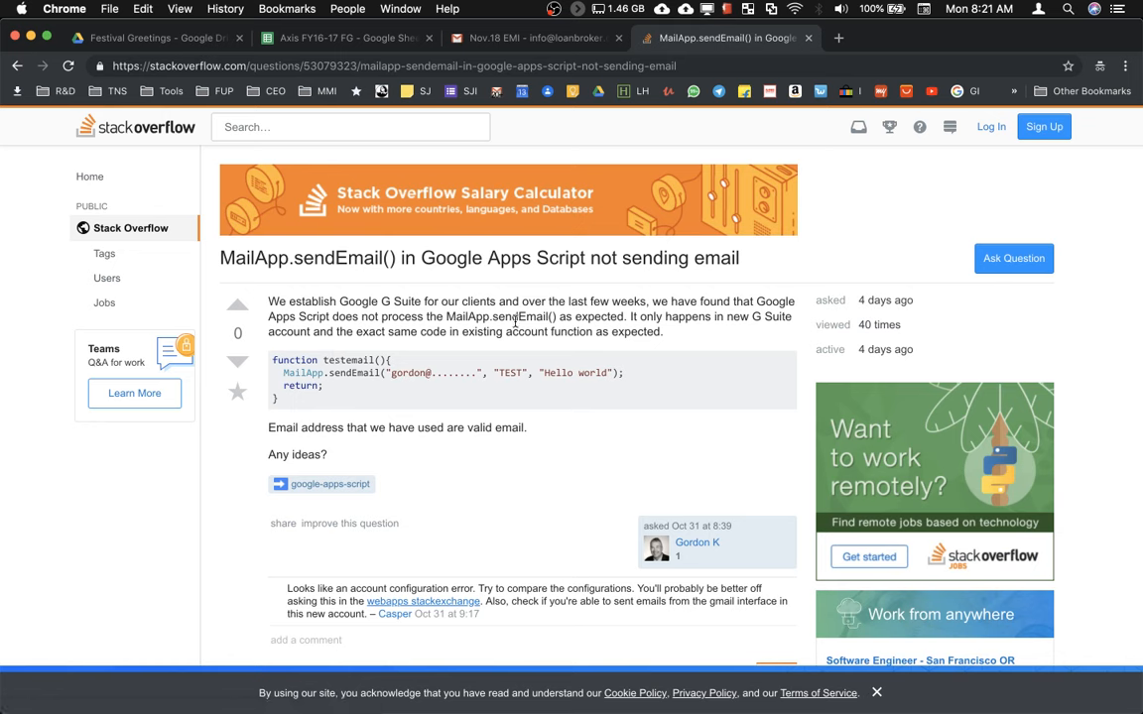
pyautogui.moveTo(587, 317)
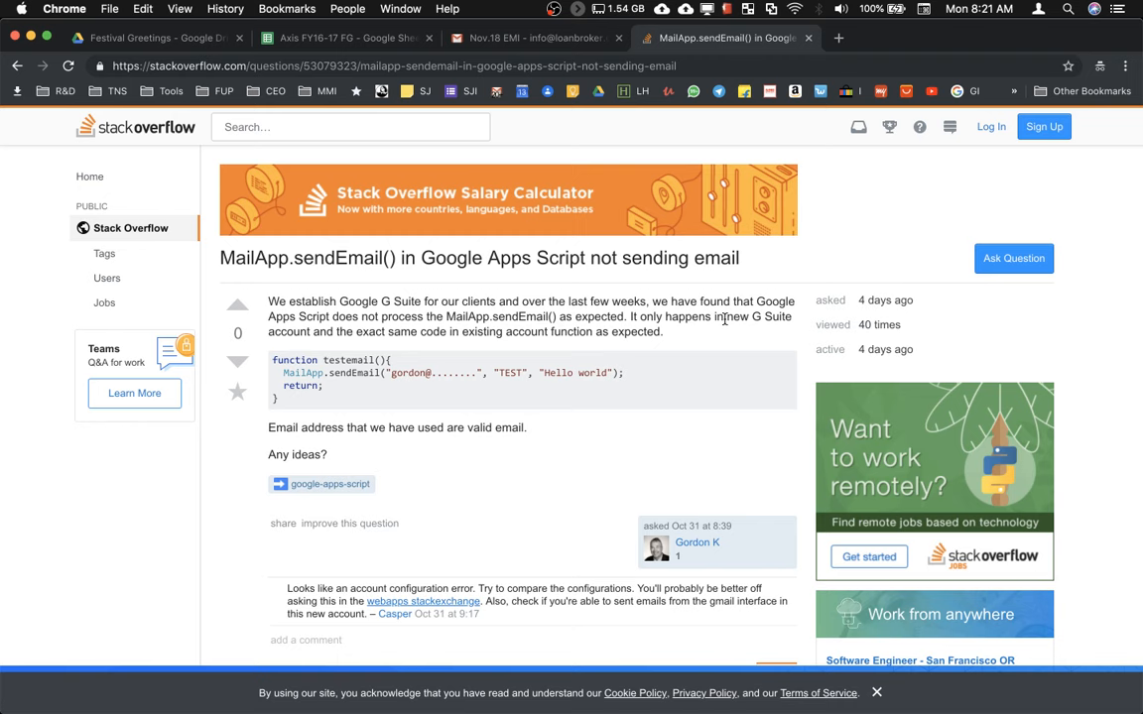
pyautogui.moveTo(492, 317)
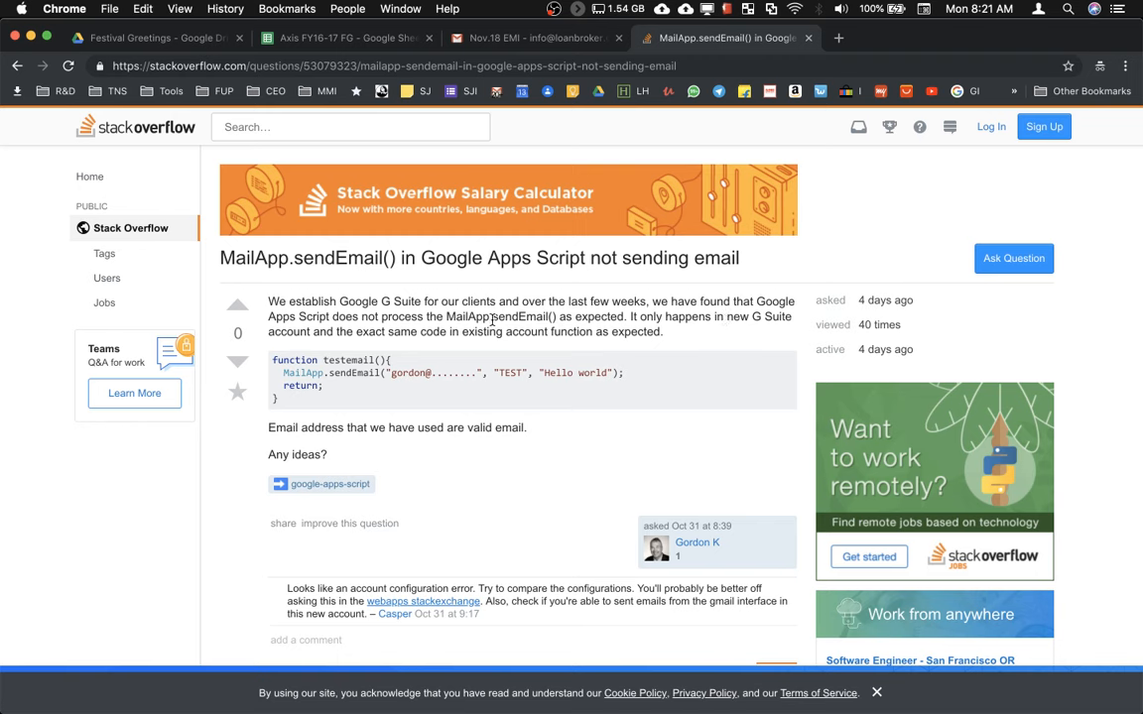
pyautogui.moveTo(508, 333)
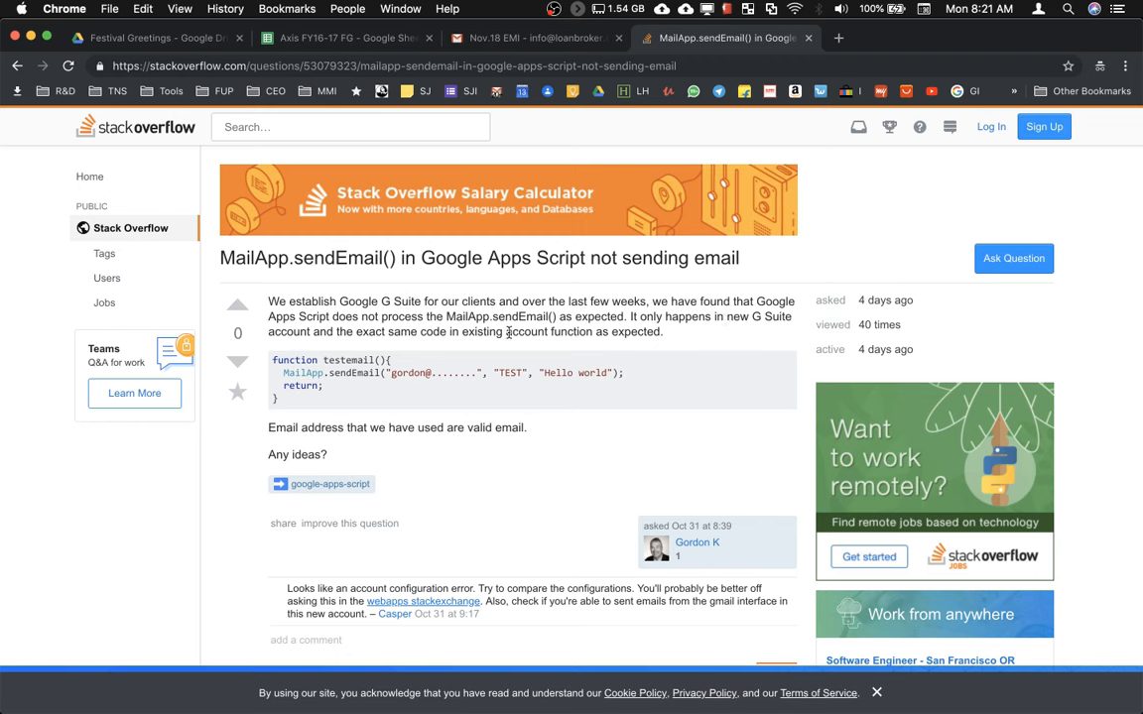
pyautogui.moveTo(655, 347)
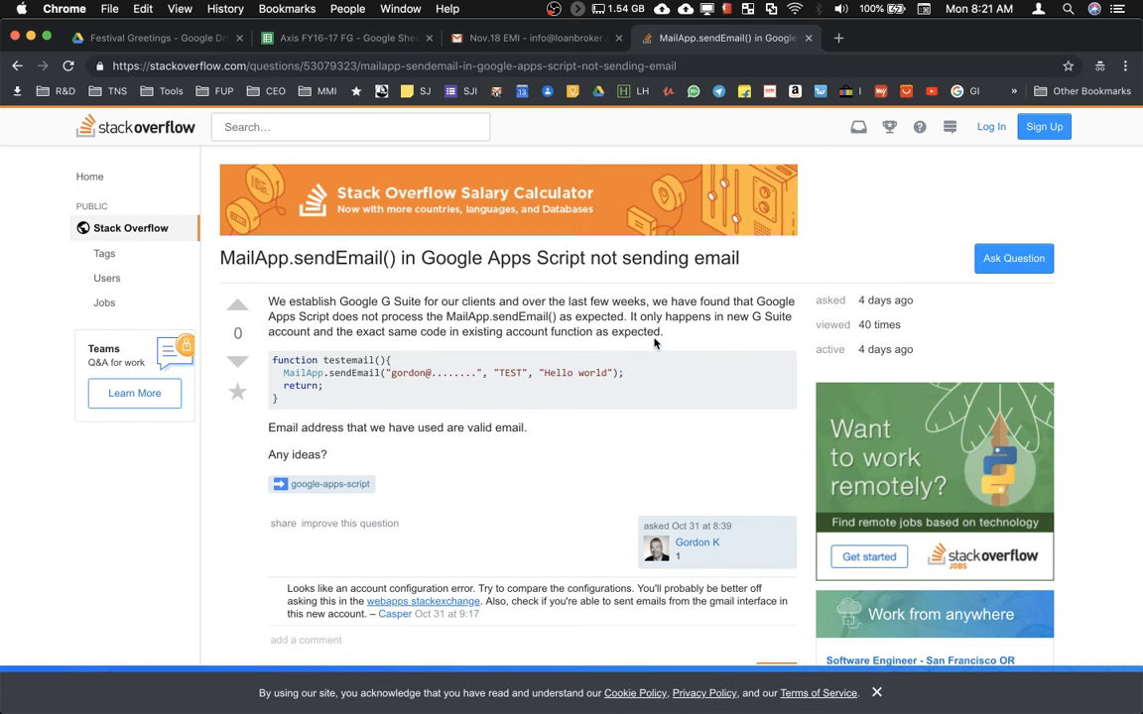
pyautogui.scroll(-3)
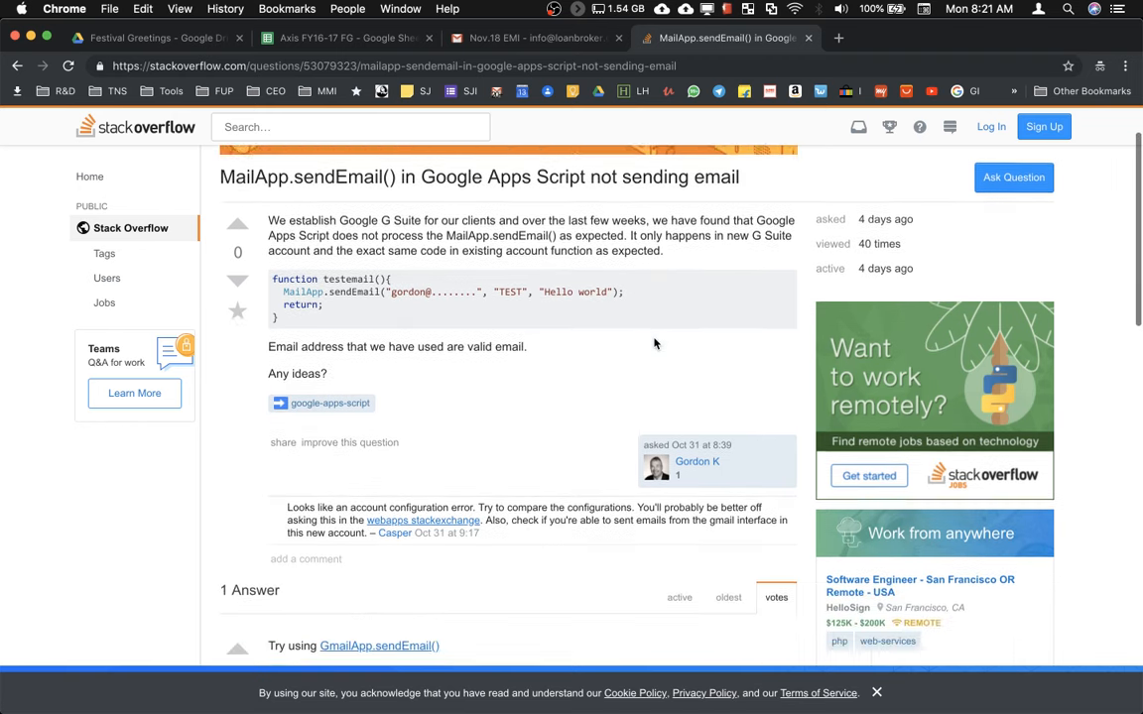
pyautogui.scroll(-3)
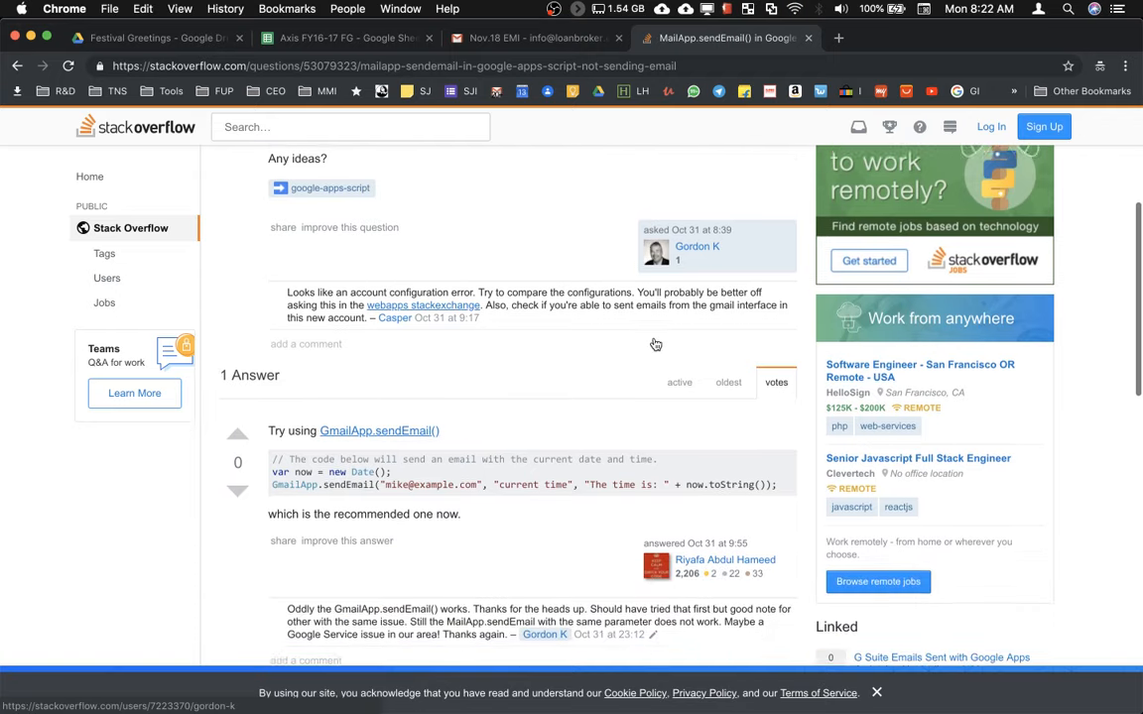
pyautogui.scroll(-3)
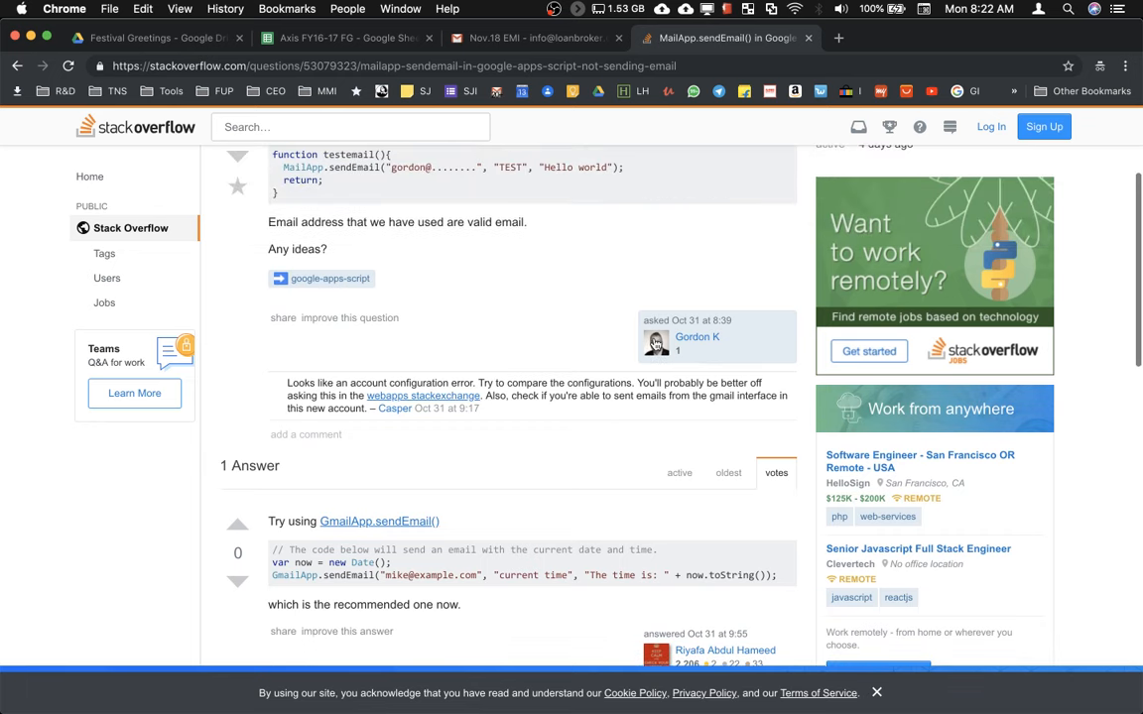
pyautogui.scroll(-3)
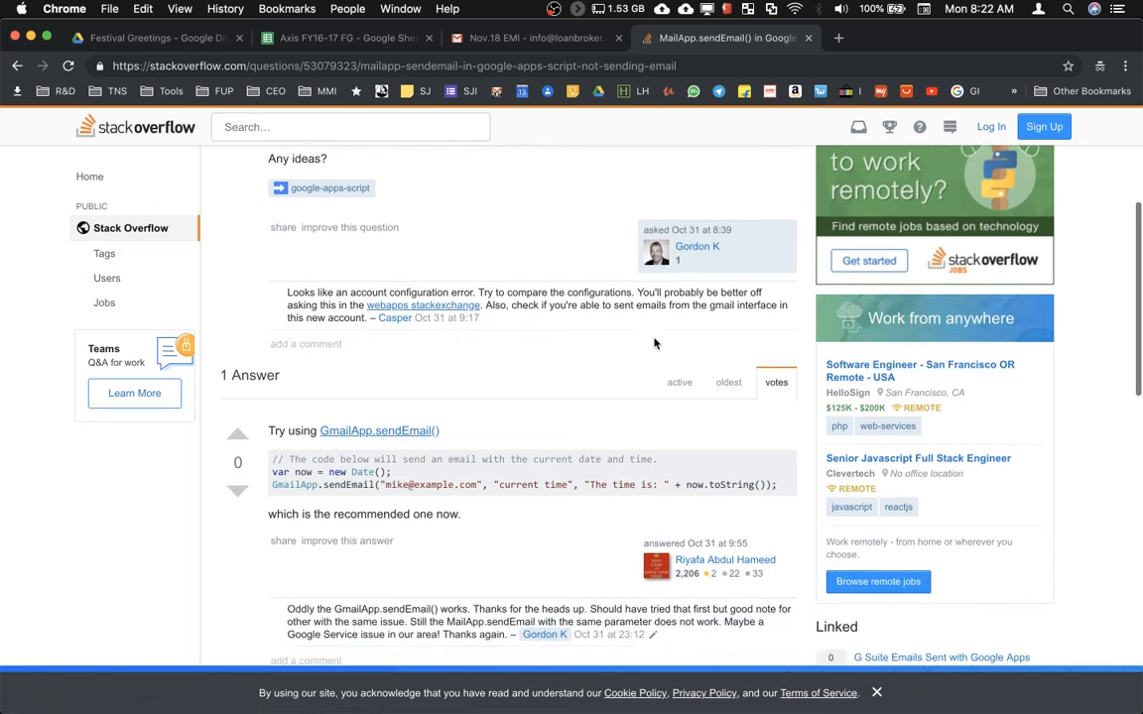
pyautogui.scroll(-3)
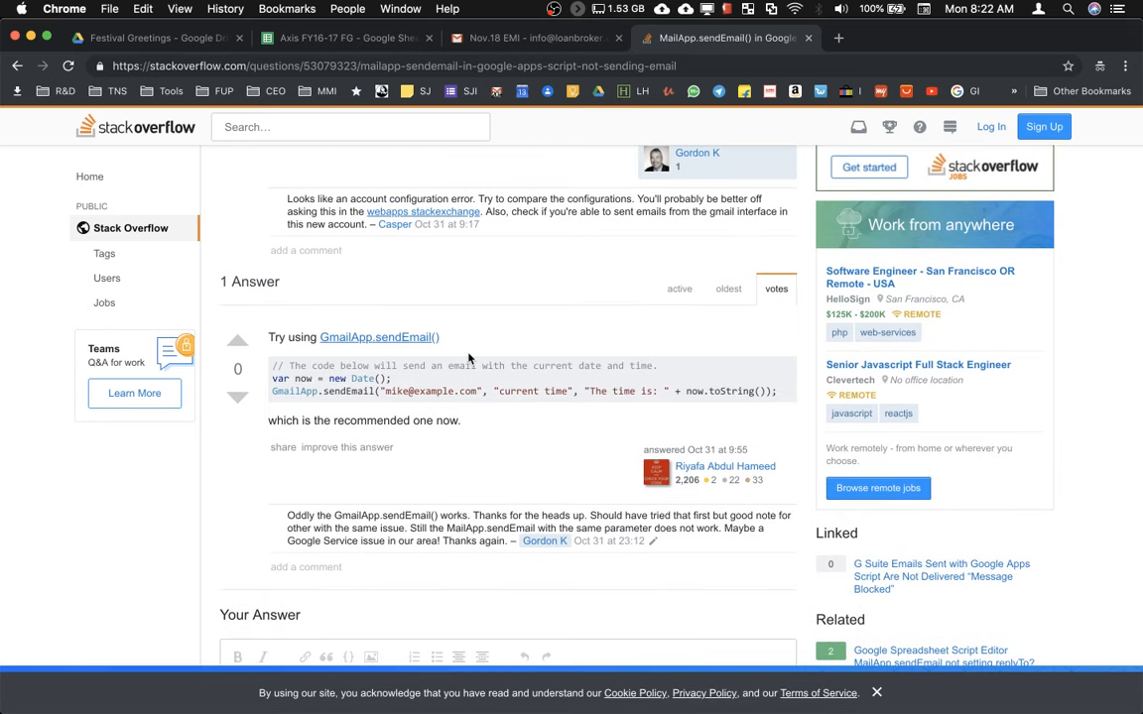
pyautogui.moveTo(385, 349)
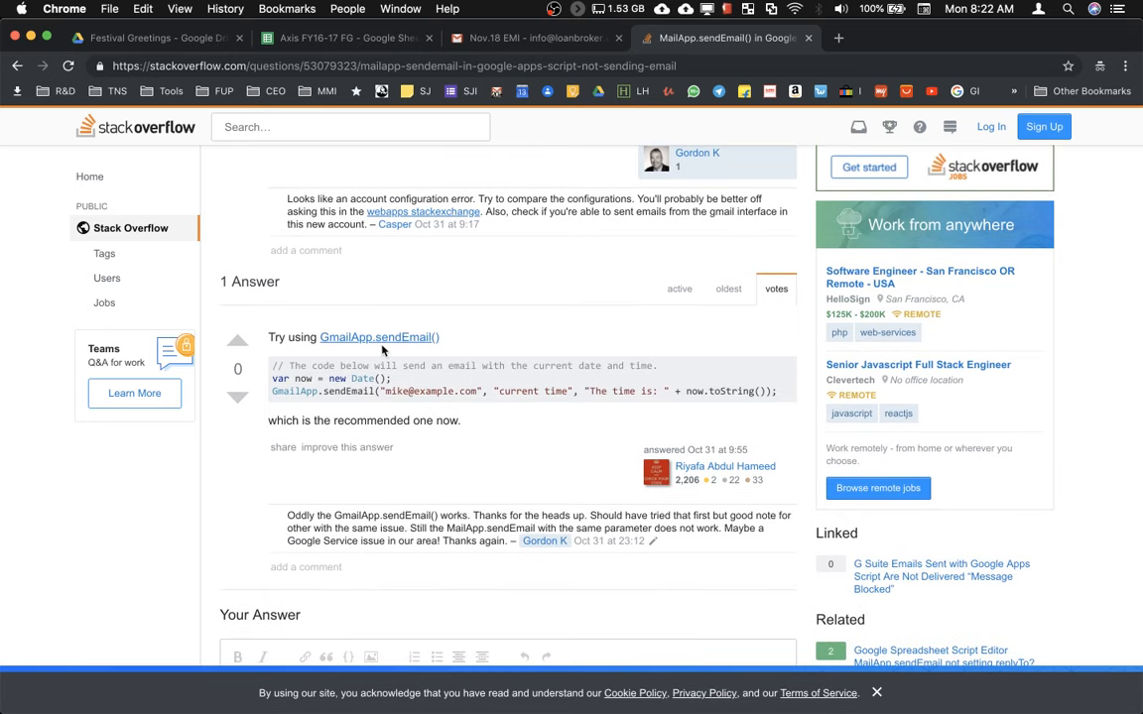
pyautogui.moveTo(437, 349)
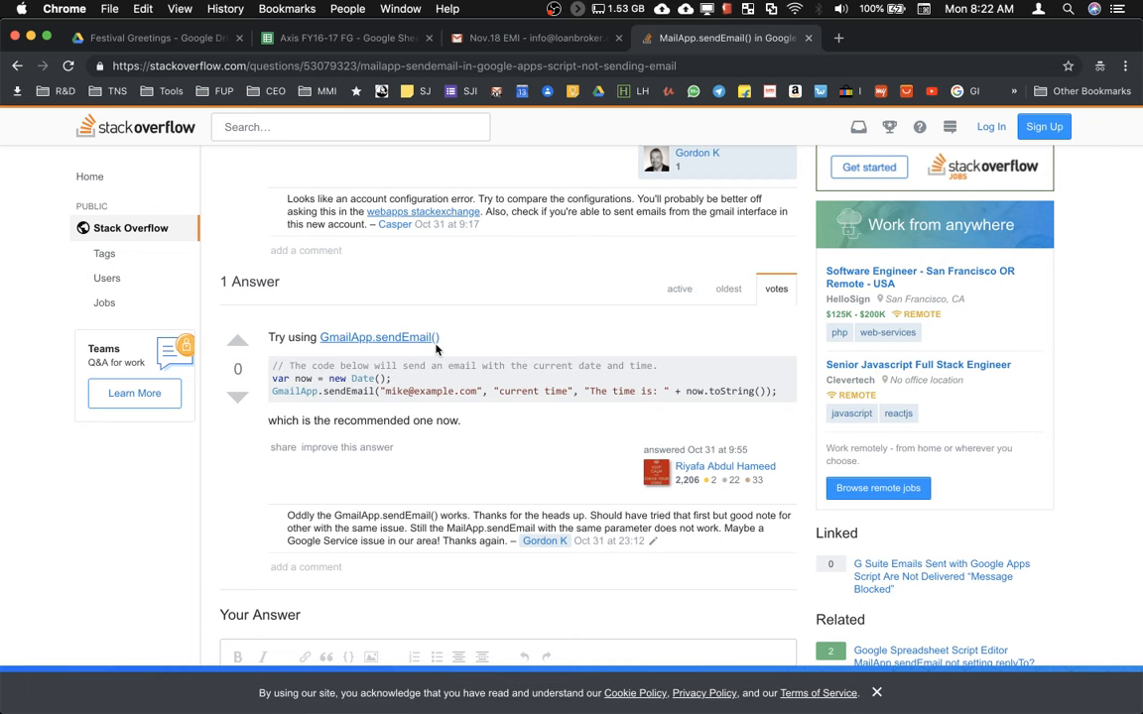
pyautogui.moveTo(496, 361)
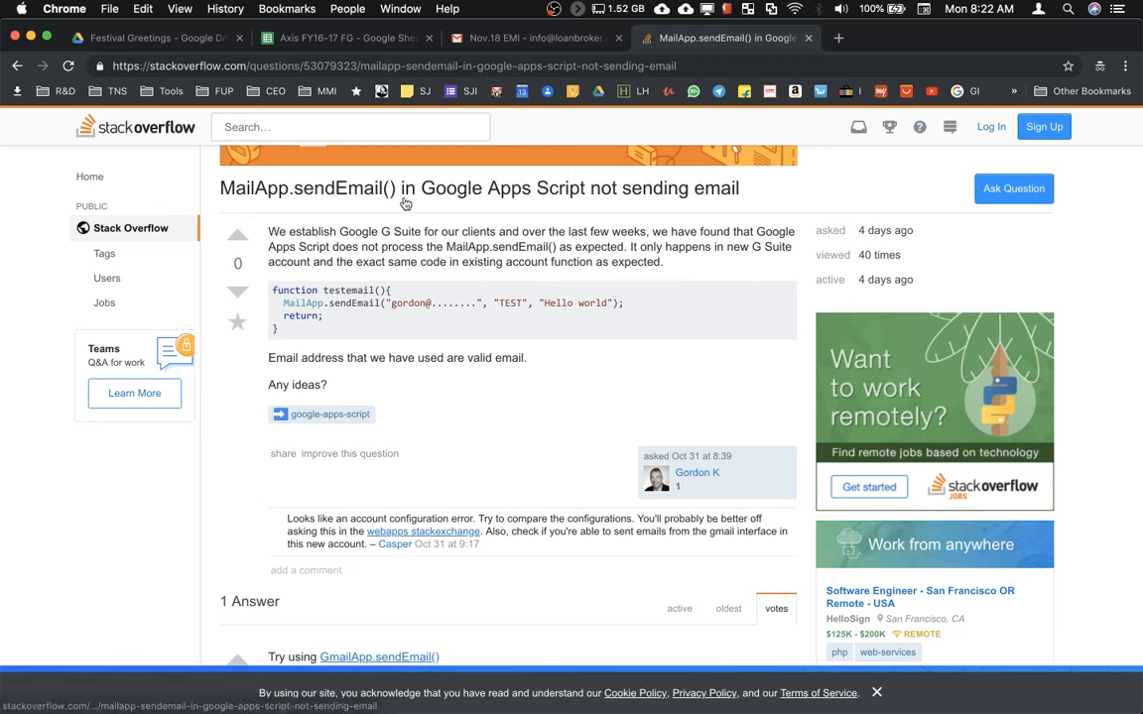
pyautogui.moveTo(449, 177)
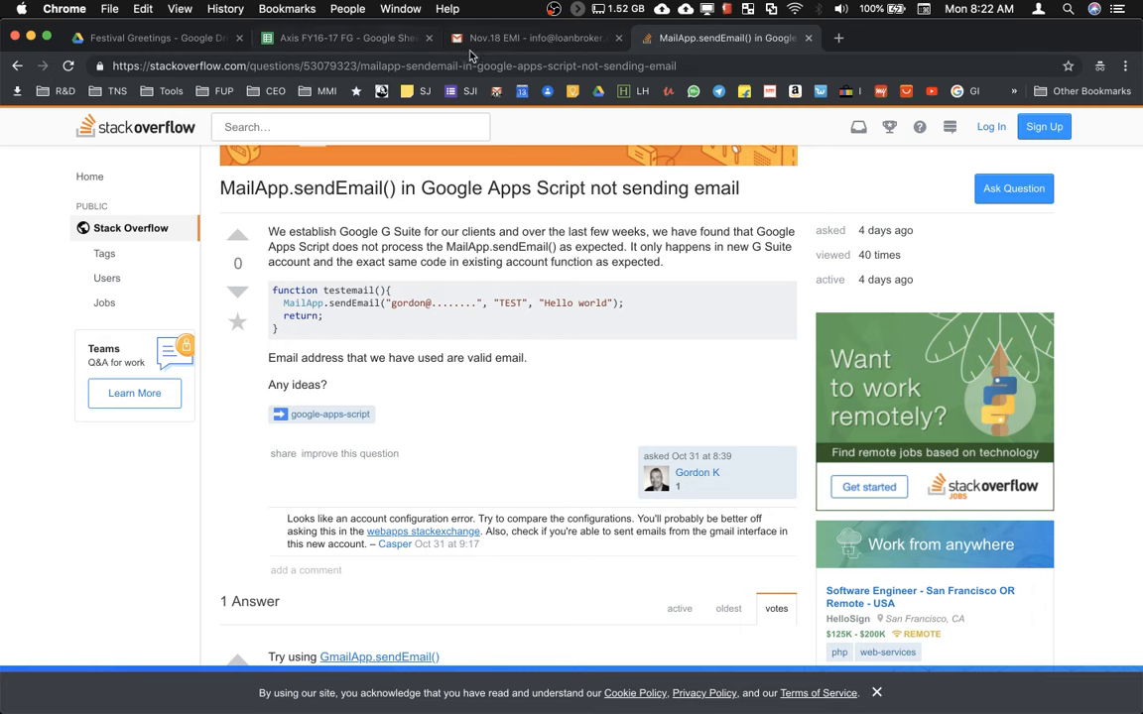
# - Return to the Gmail inbox list to reach the next Nov.18 EMI bounce message
pyautogui.click(536, 37)
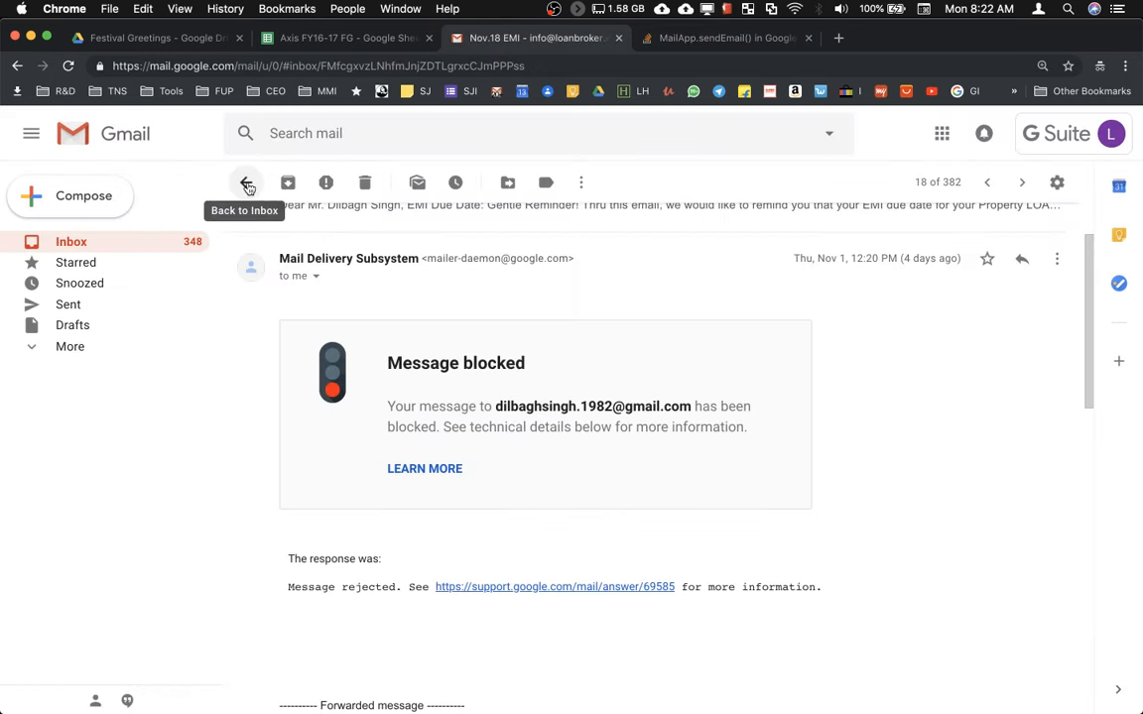
pyautogui.click(246, 183)
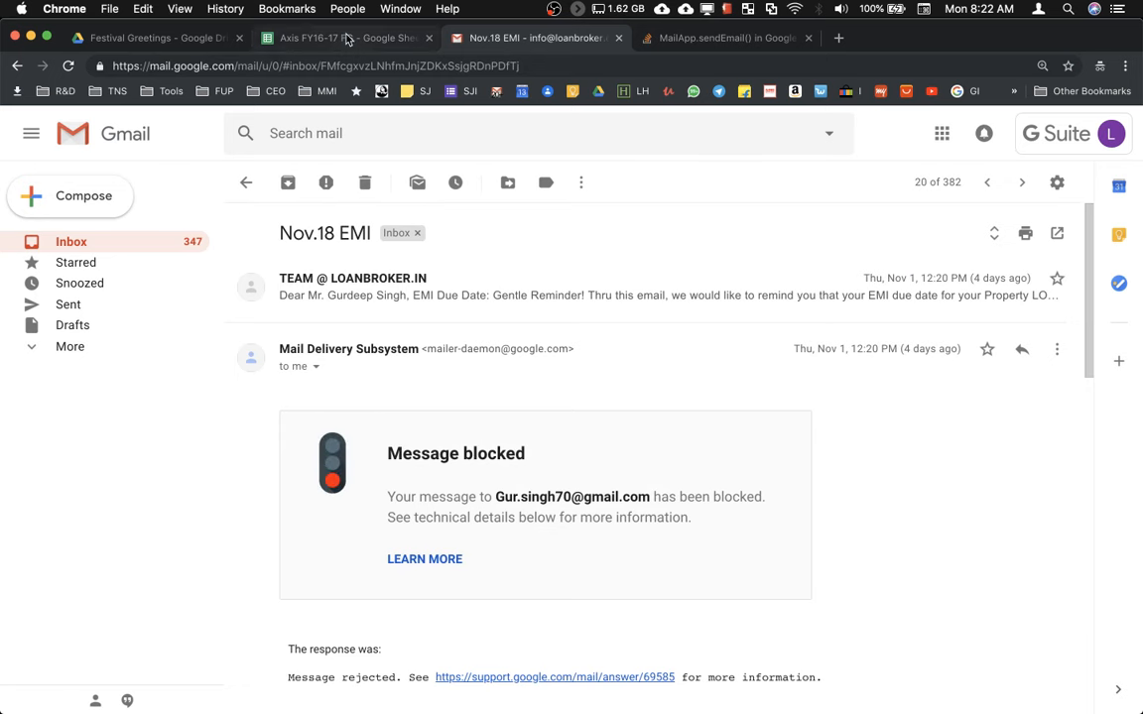
# - Open the Script editor from the Tools menu of the Axis FY16-17 FG spreadsheet
pyautogui.click(348, 37)
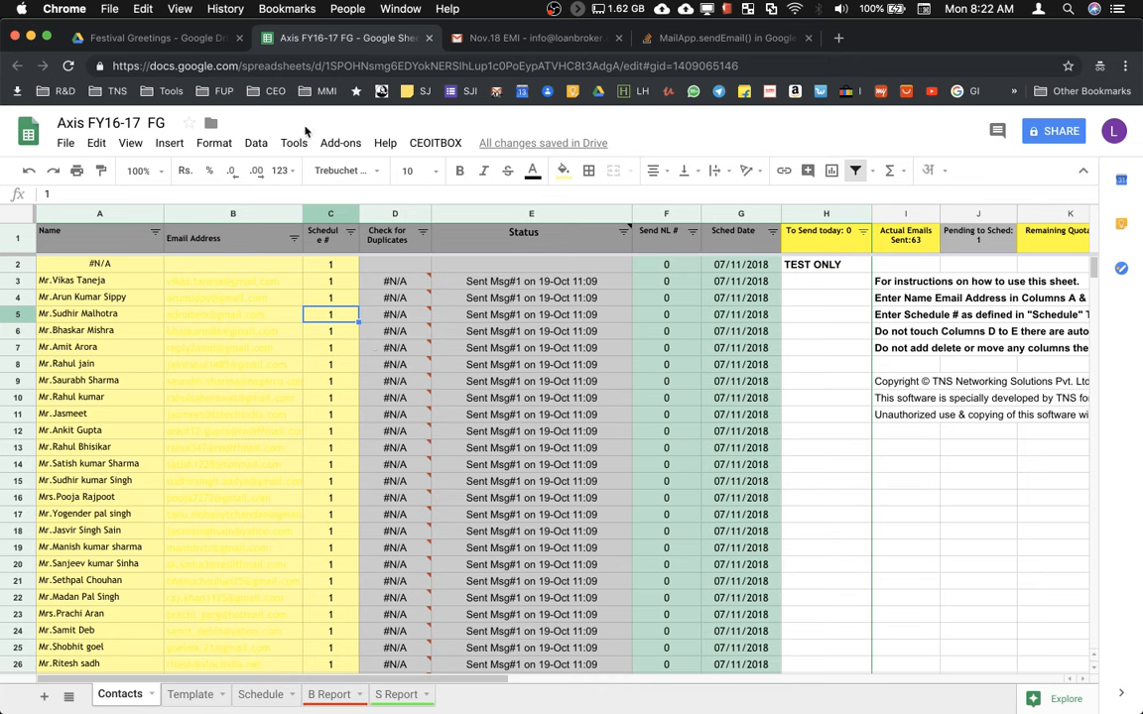
pyautogui.moveTo(294, 142)
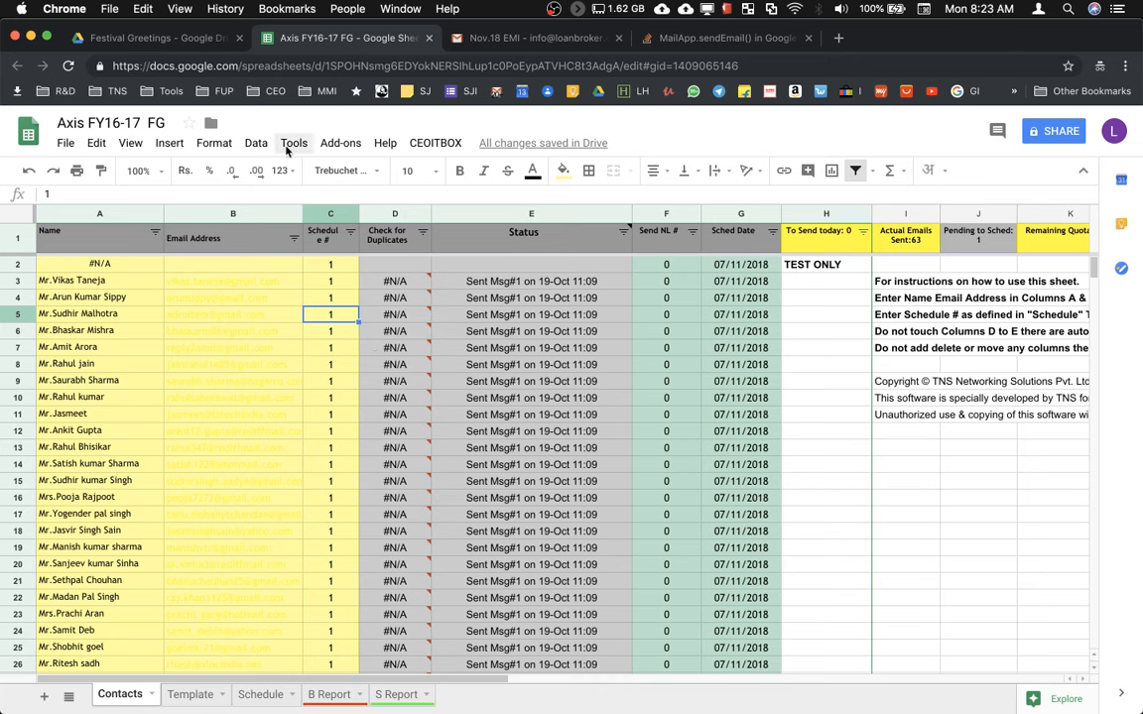
pyautogui.click(294, 143)
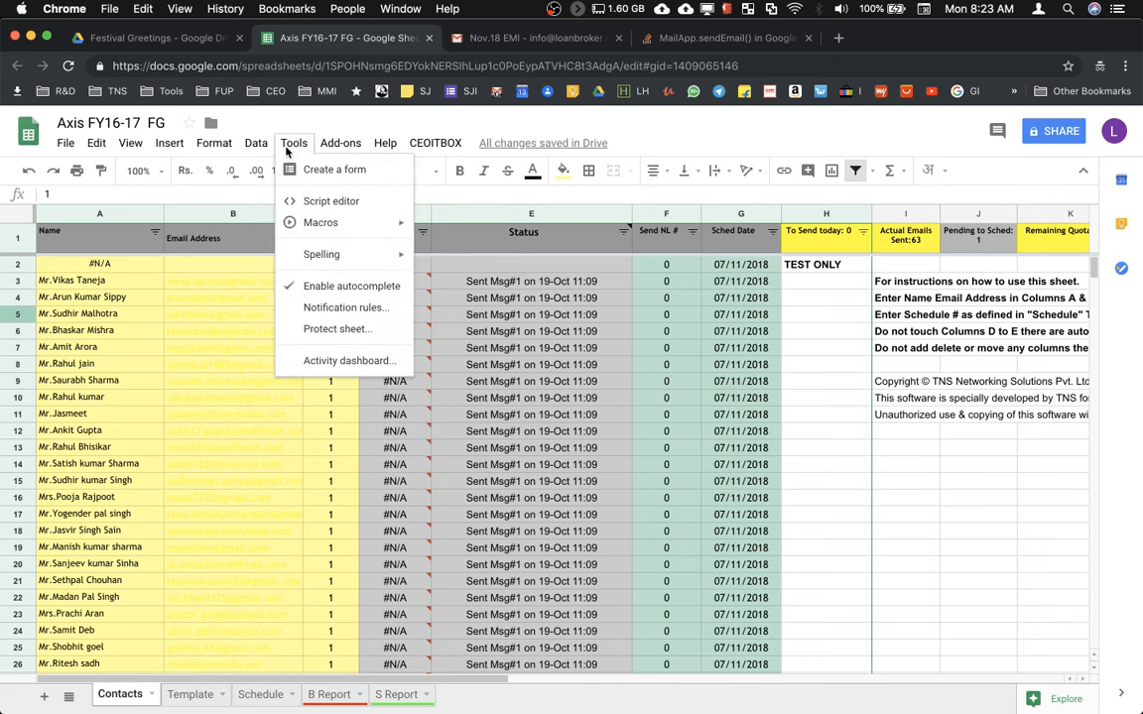
pyautogui.moveTo(329, 200)
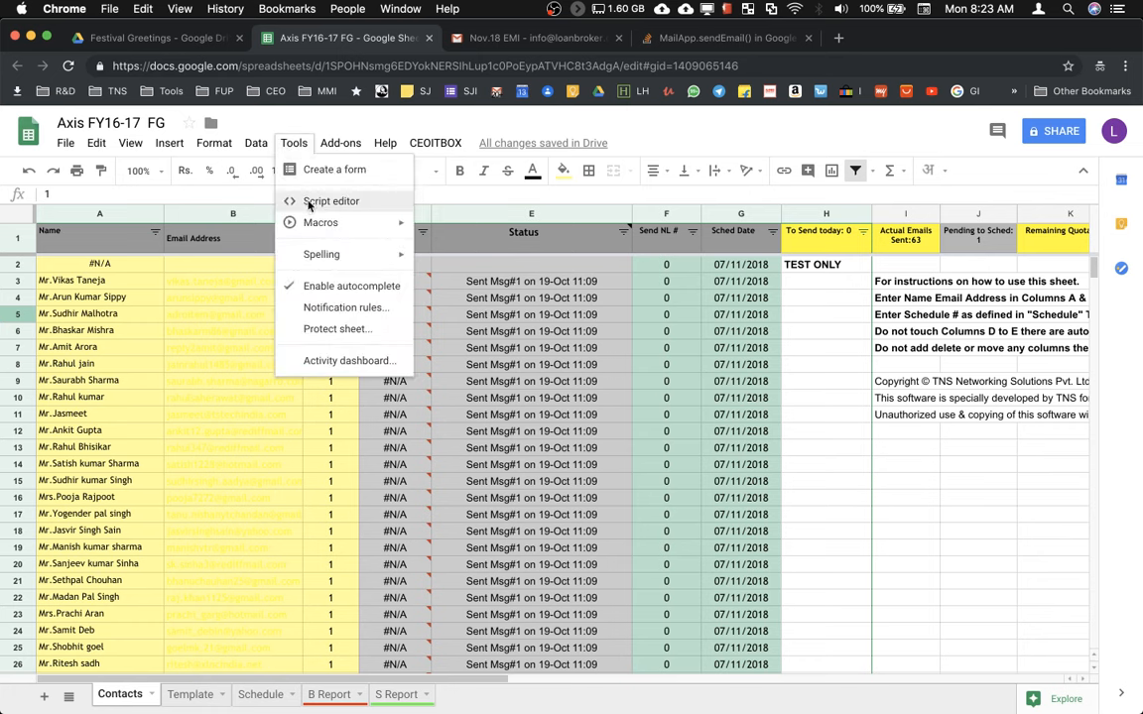
pyautogui.click(329, 200)
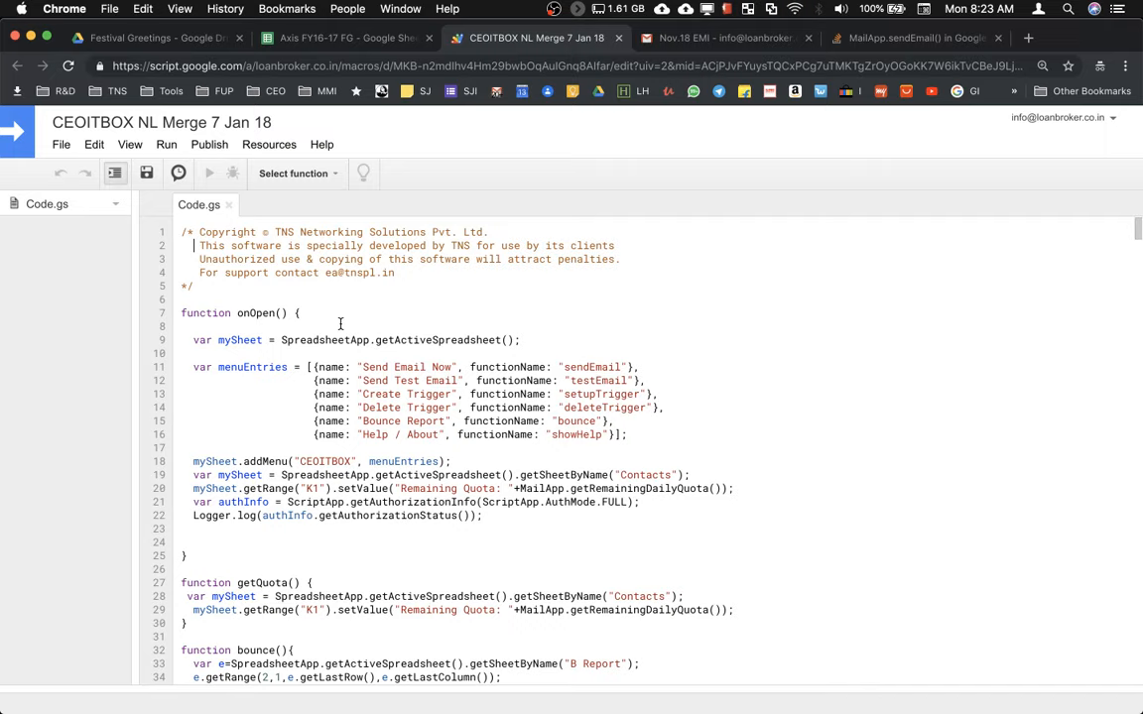
# - Scroll through Code.gs past the getQuota and bounce functions to review the script
pyautogui.scroll(-3)
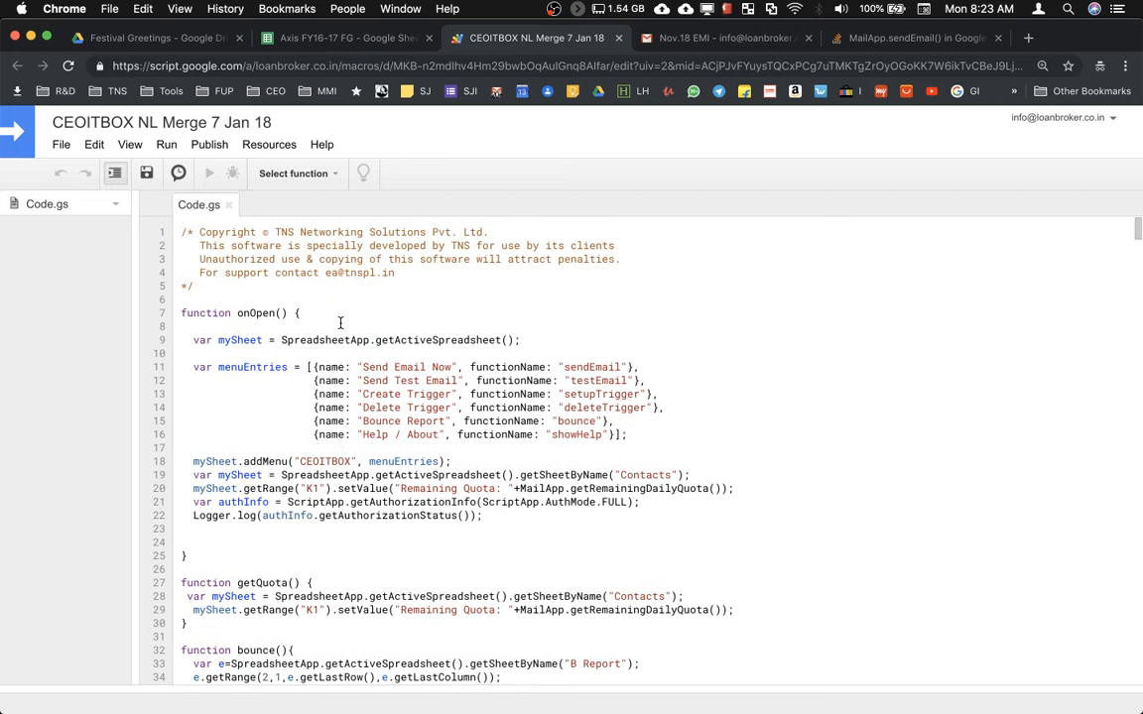
pyautogui.moveTo(288, 405)
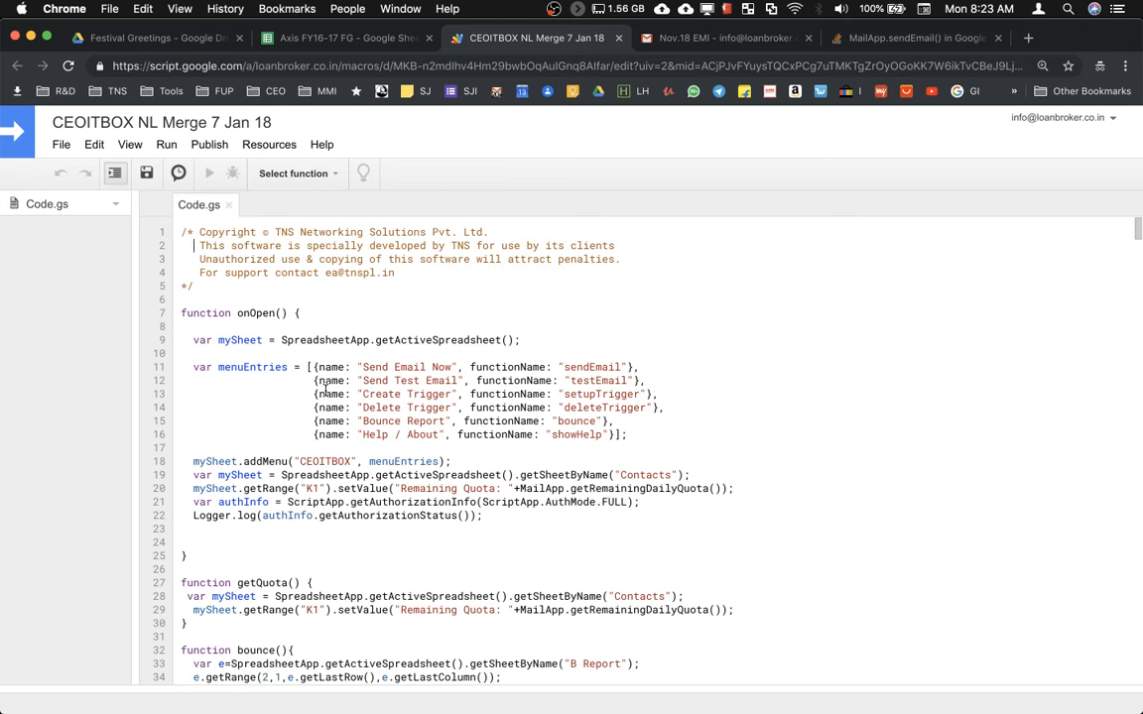
pyautogui.scroll(-3)
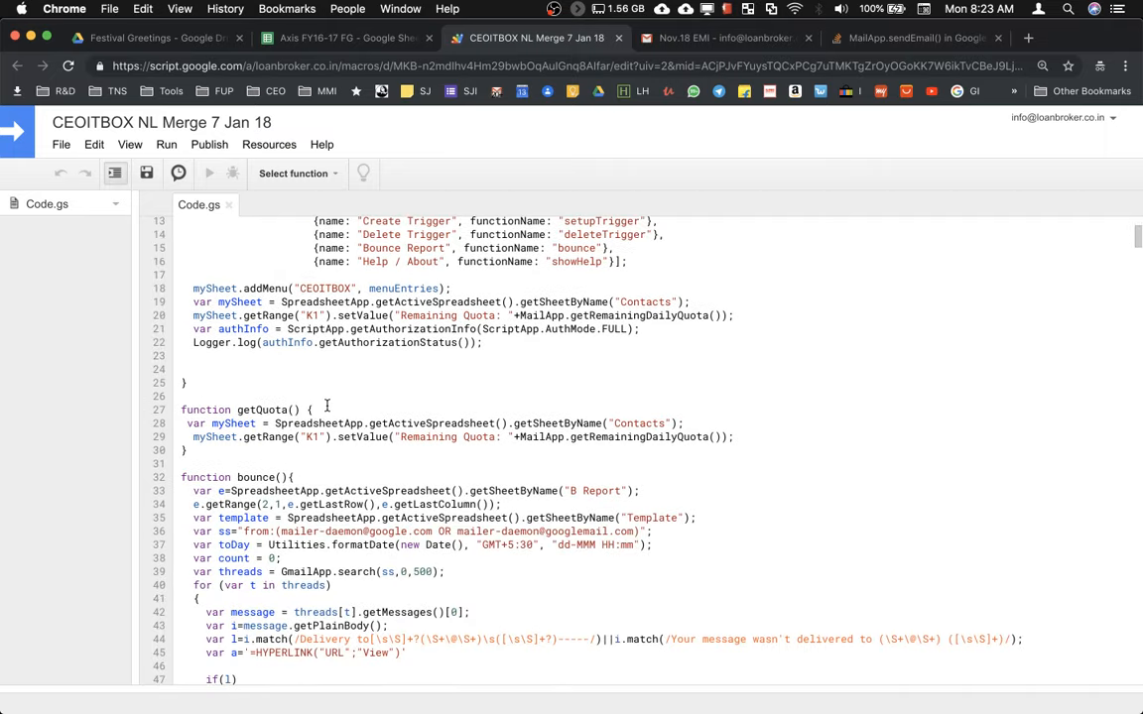
pyautogui.scroll(-3)
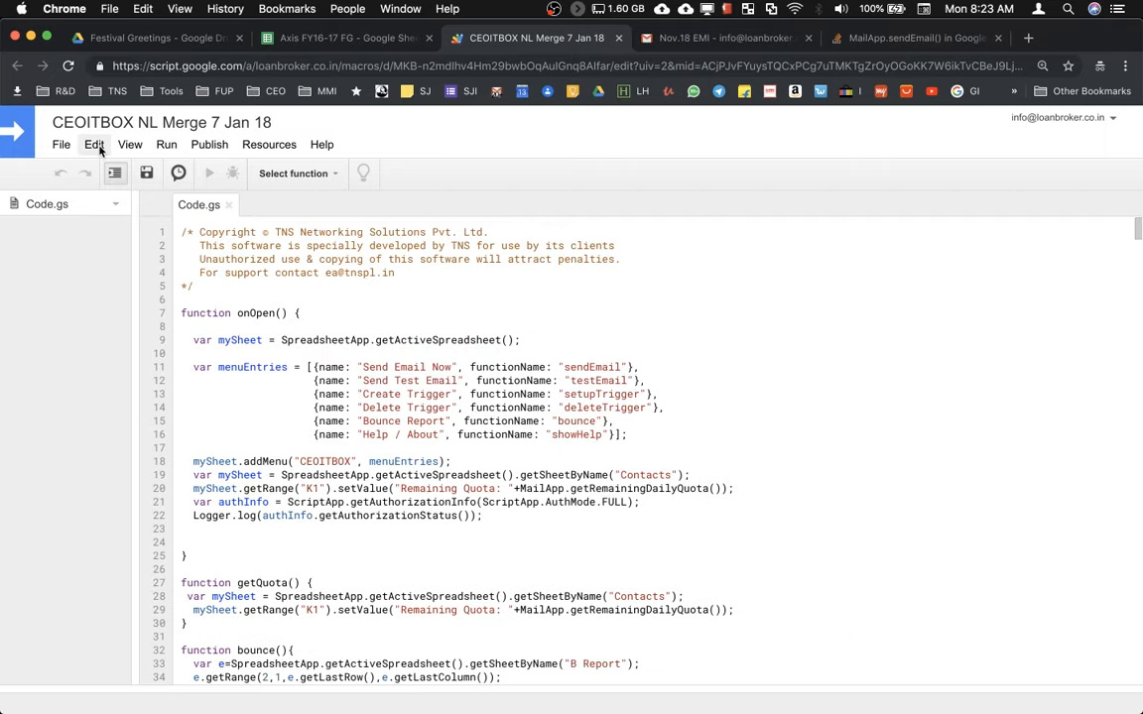
# - Use Find and replace to swap every MailApp.sendEmail for GmailApp.sendEmail (5 occurrences)
pyautogui.click(95, 142)
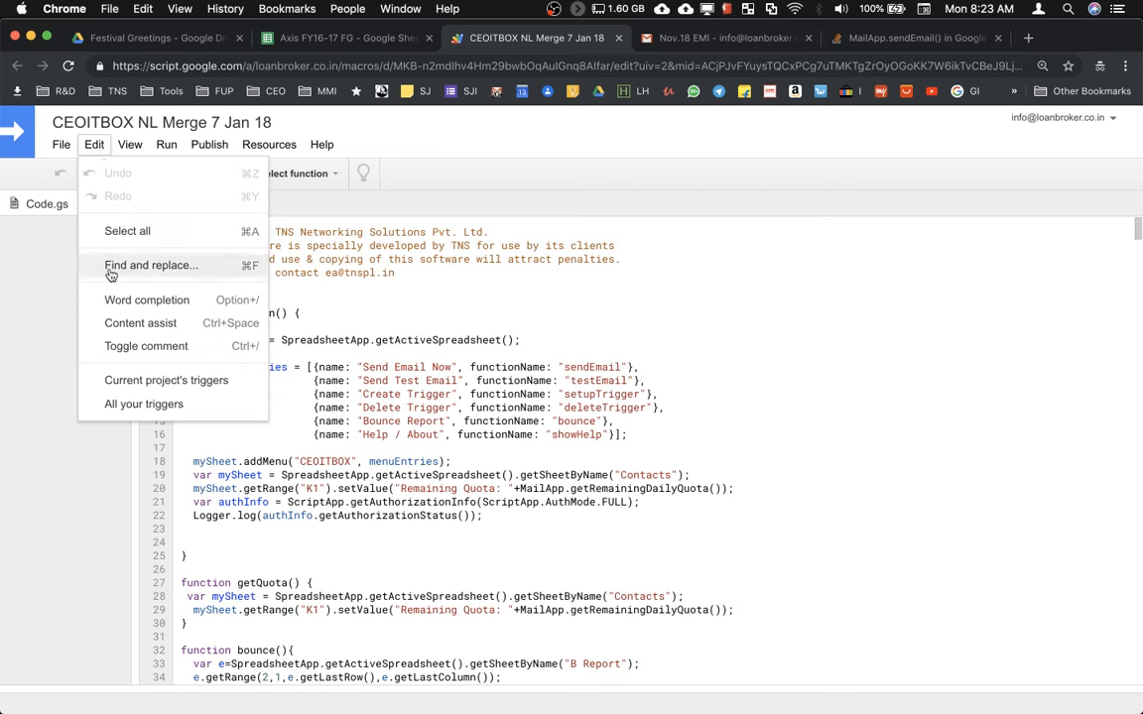
pyautogui.click(151, 265)
pyautogui.write('MailApp.sendEmail')
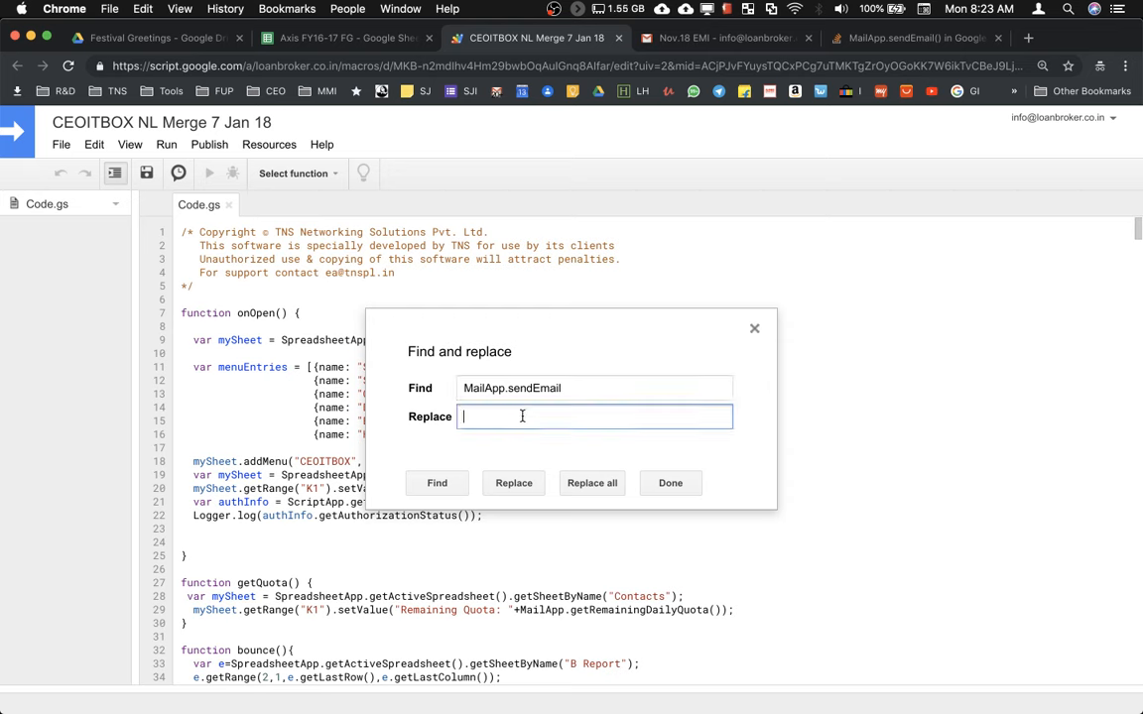
pyautogui.write('V')
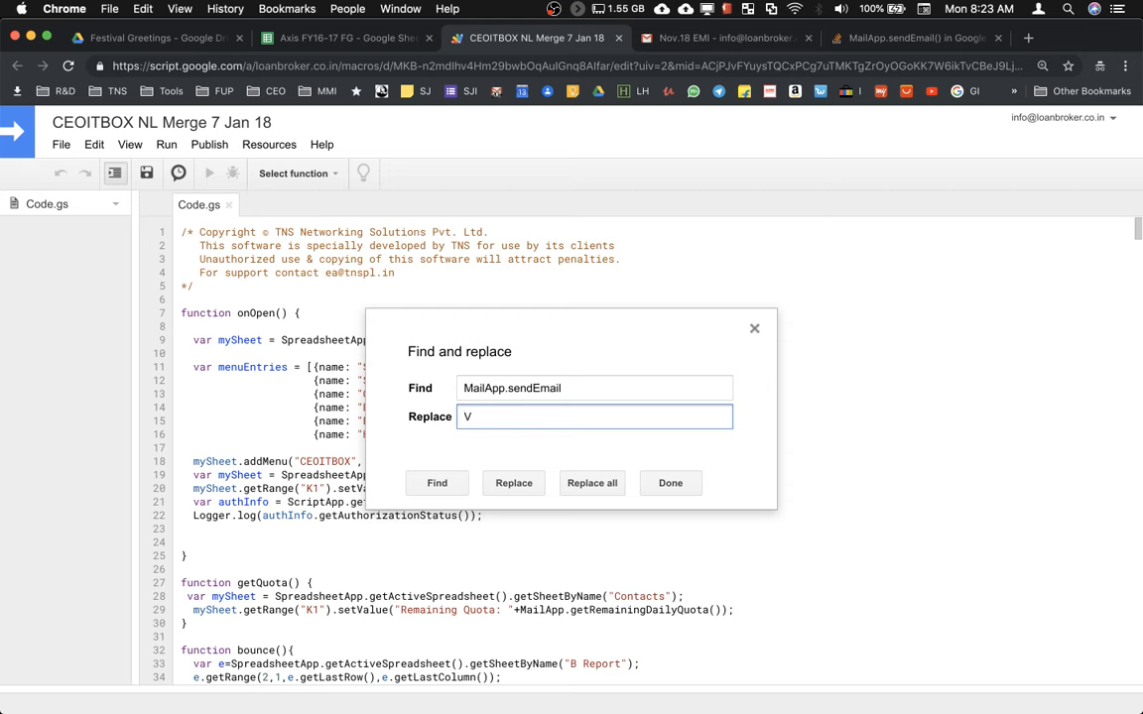
pyautogui.click(437, 482)
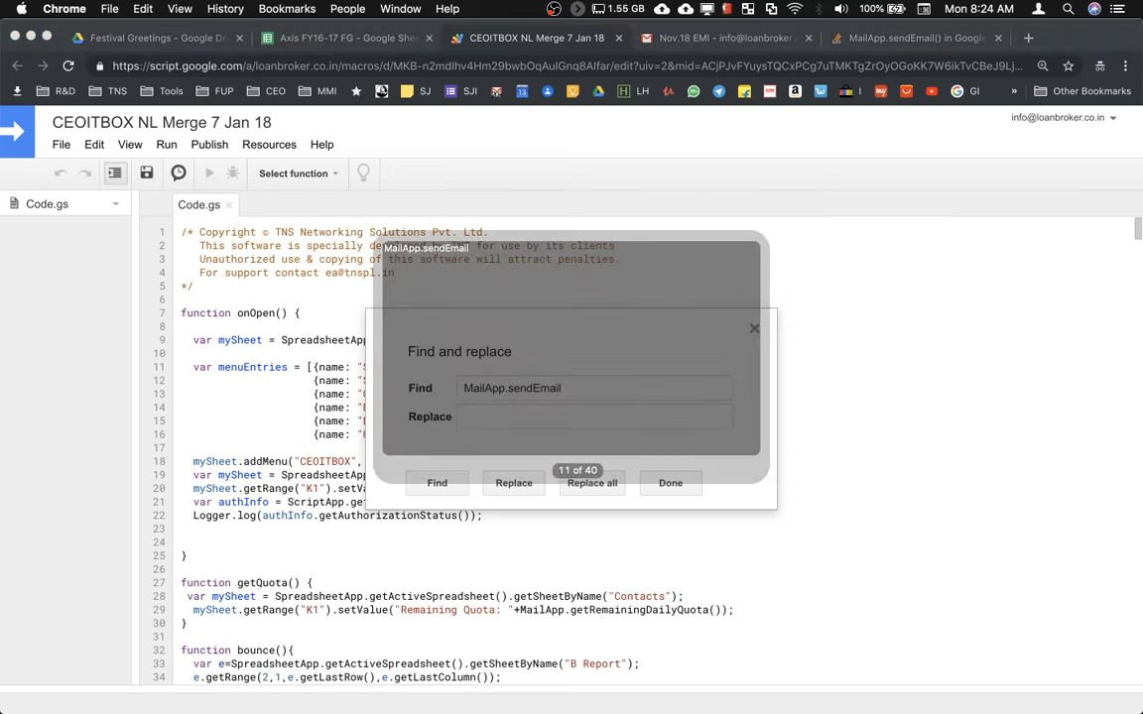
pyautogui.write('MailApp.sendEmail')
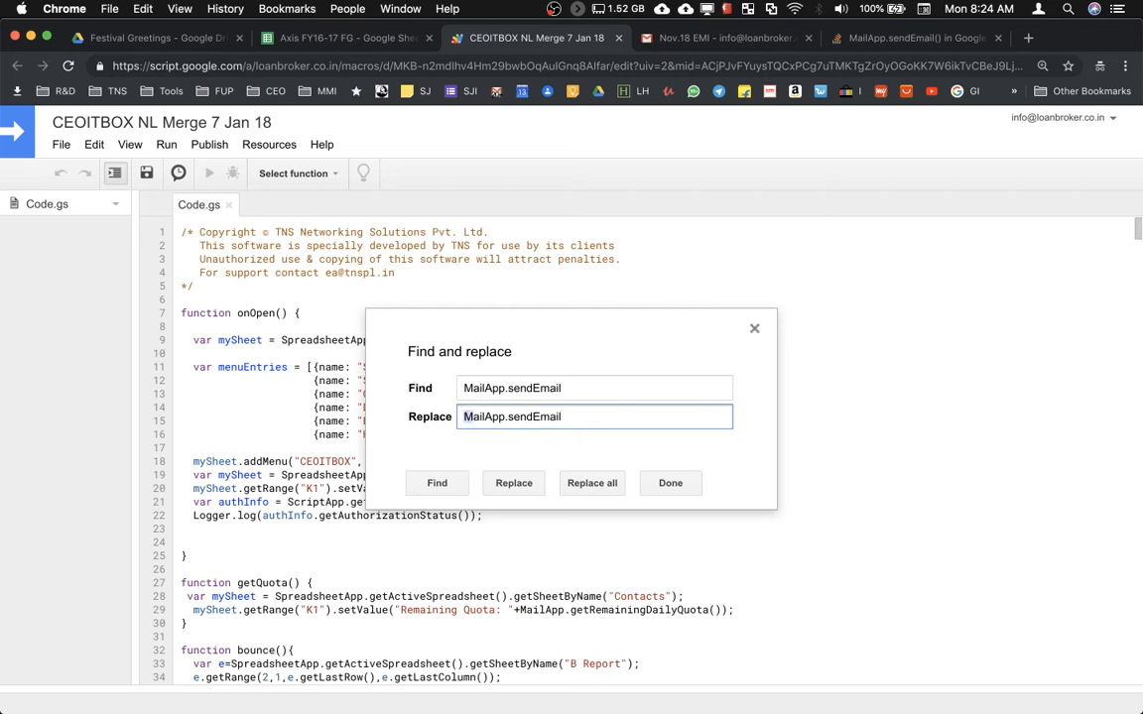
pyautogui.write('Gmail')
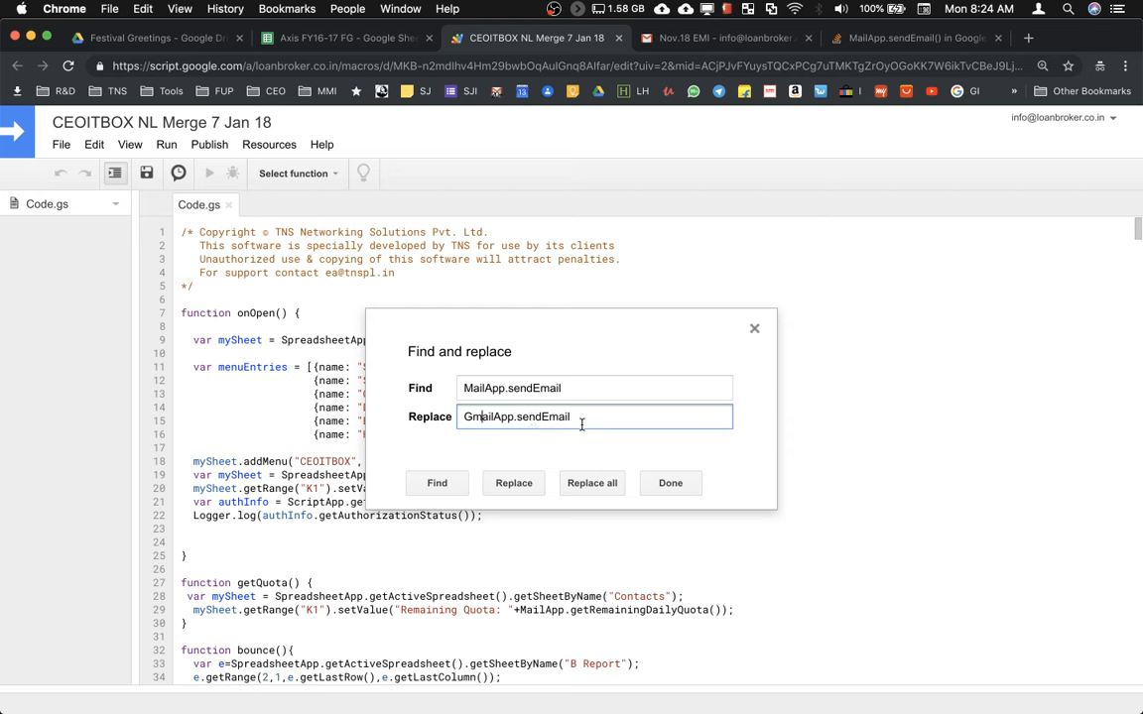
pyautogui.moveTo(591, 455)
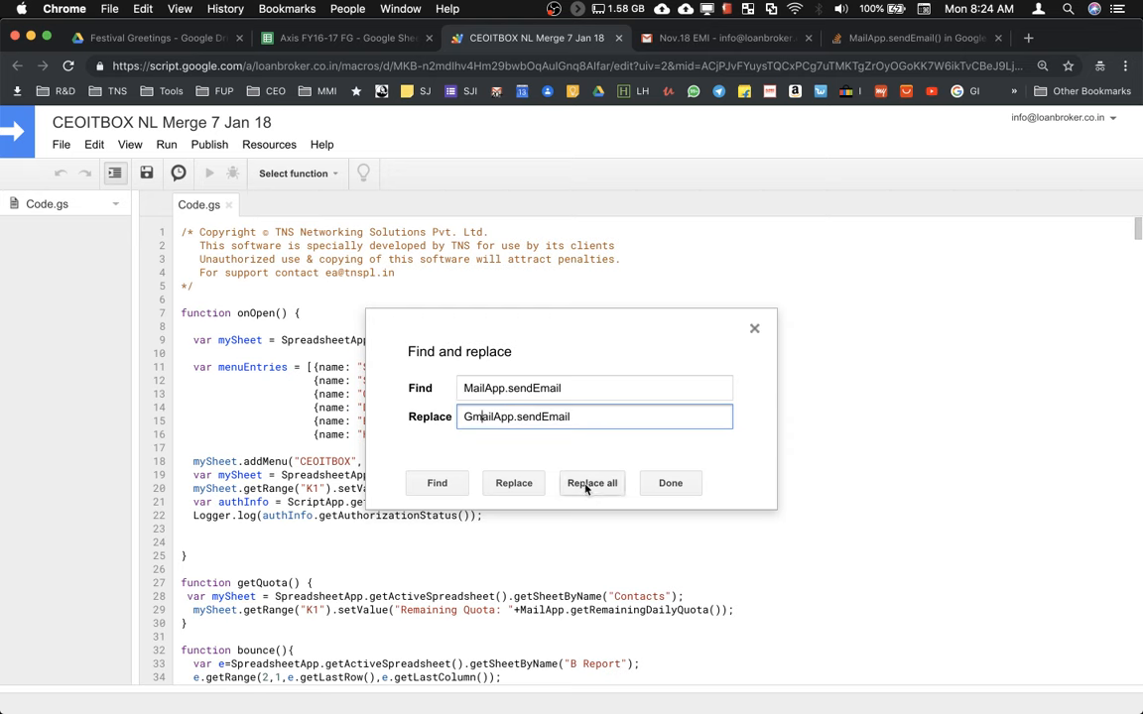
pyautogui.click(592, 484)
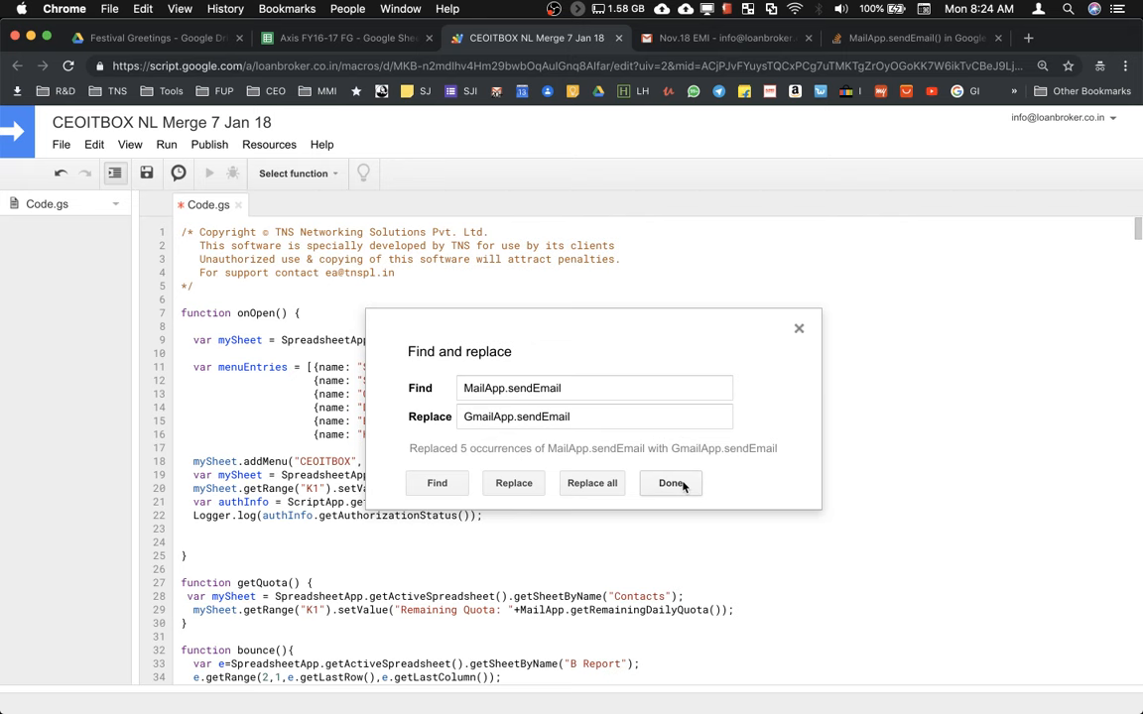
# - Save the edited Code.gs and return to the Axis FY16-17 FG spreadsheet
pyautogui.click(671, 484)
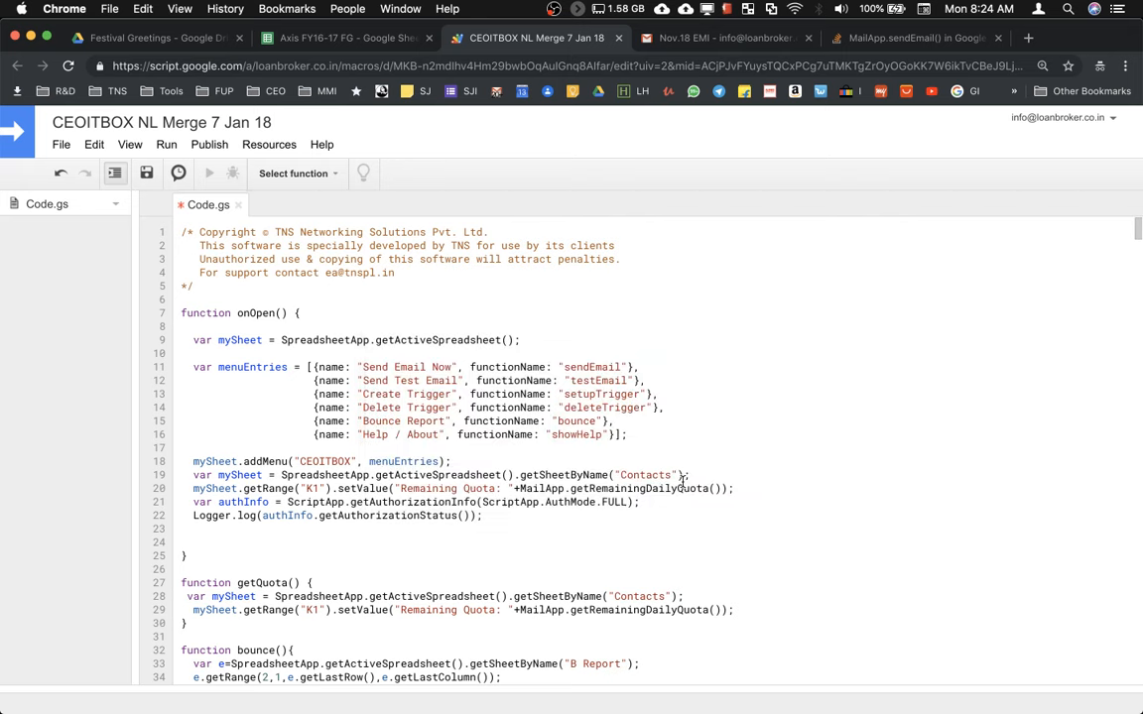
pyautogui.click(147, 173)
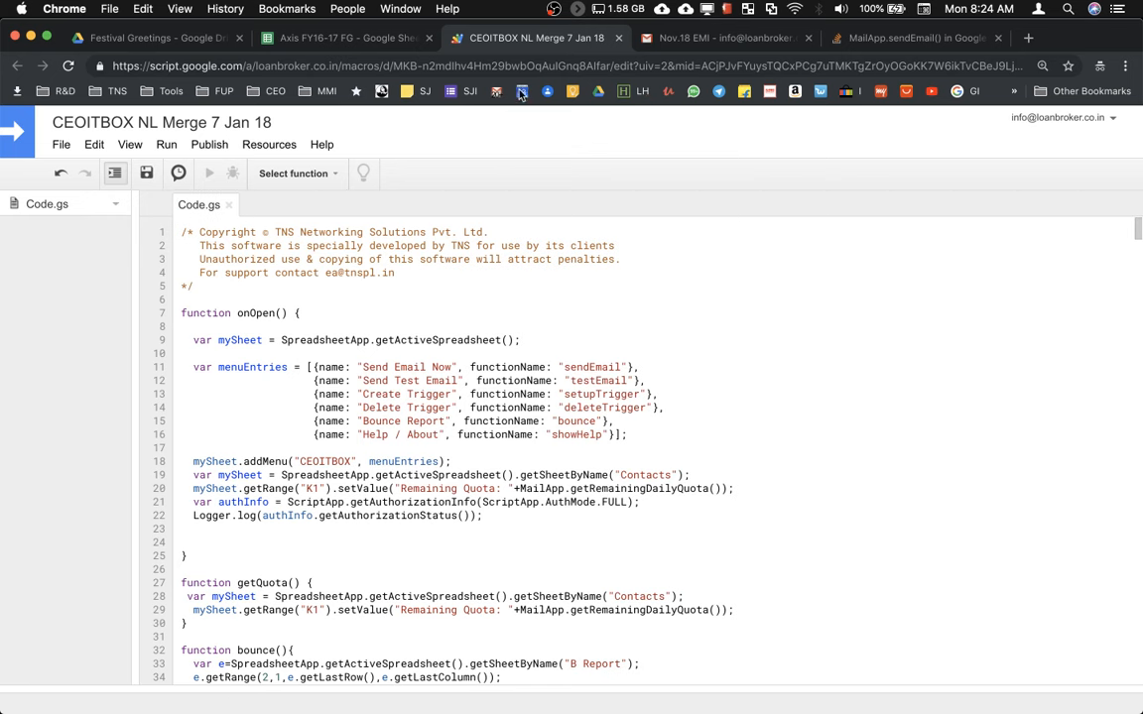
pyautogui.click(342, 37)
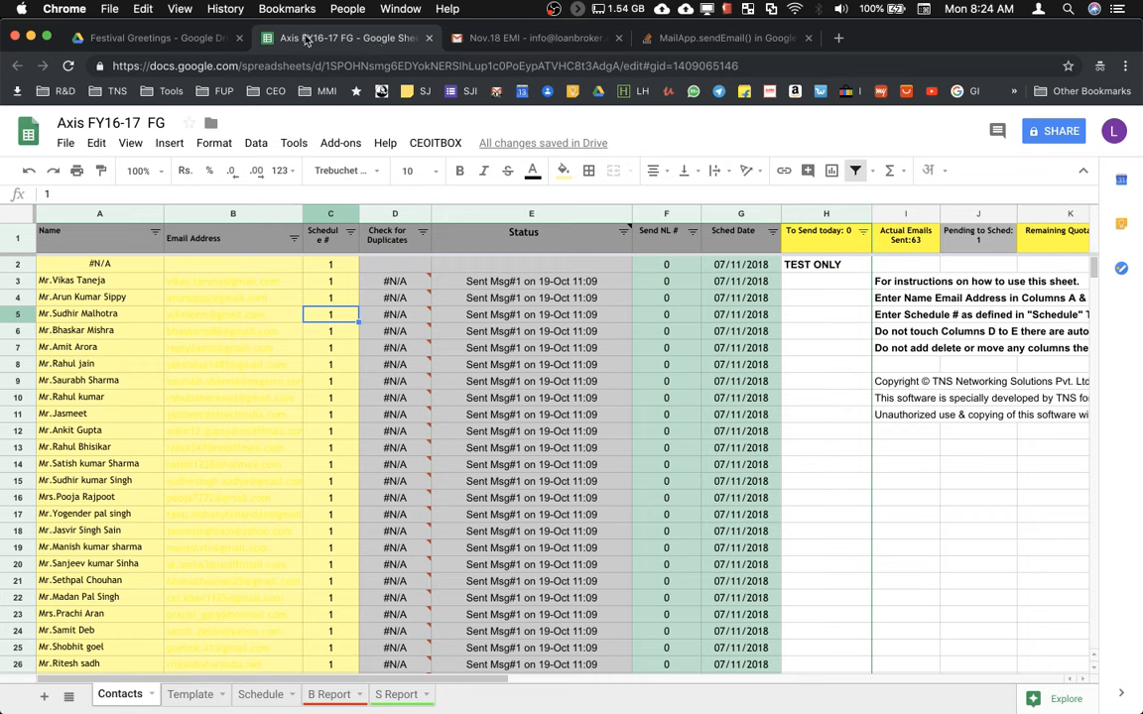
# - Go back to Gmail and show the Sent mail list of Happy Diwali 2018 messages
pyautogui.click(148, 38)
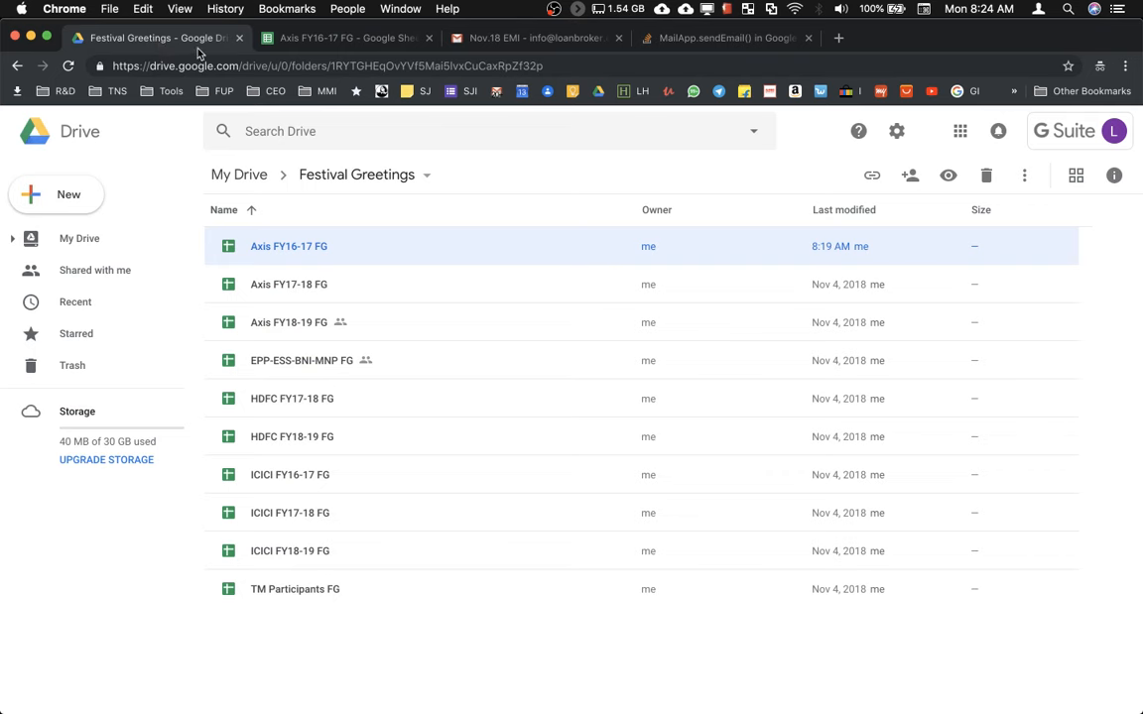
pyautogui.click(536, 38)
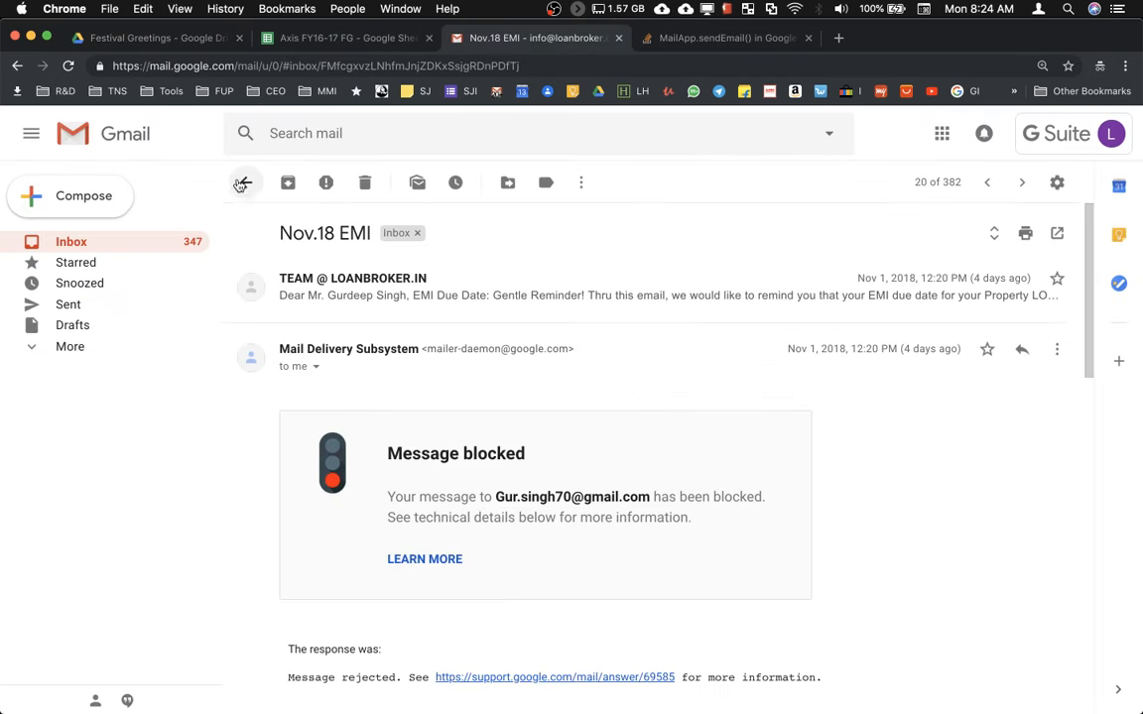
pyautogui.click(242, 183)
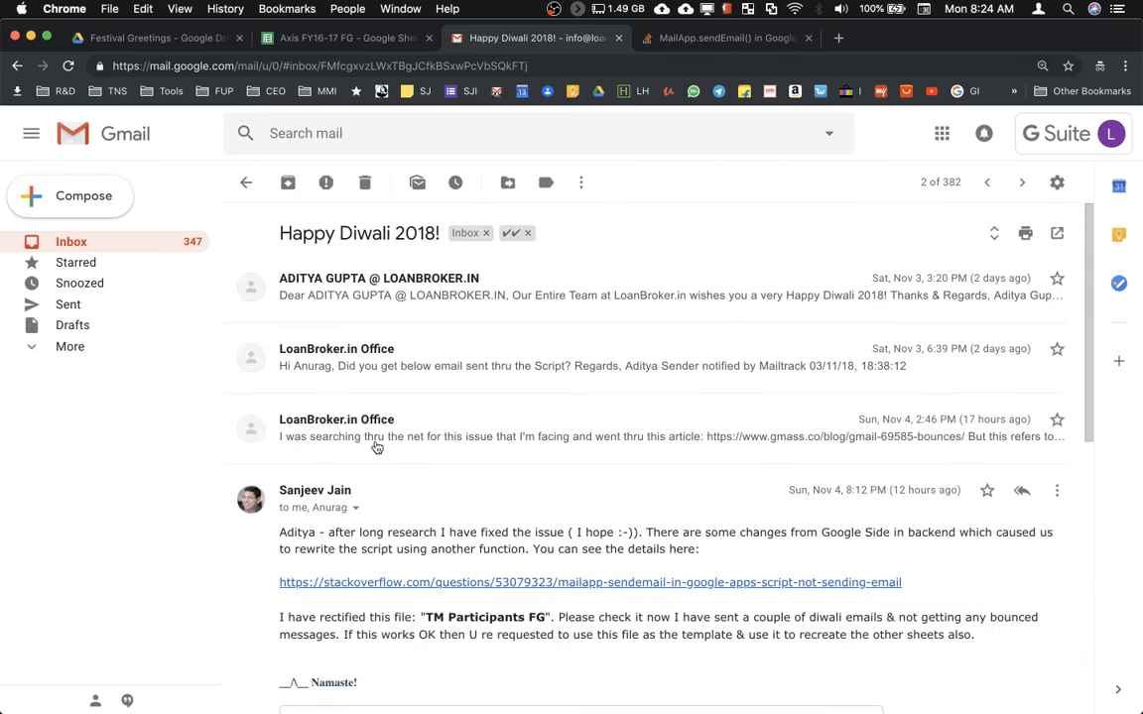
pyautogui.click(67, 306)
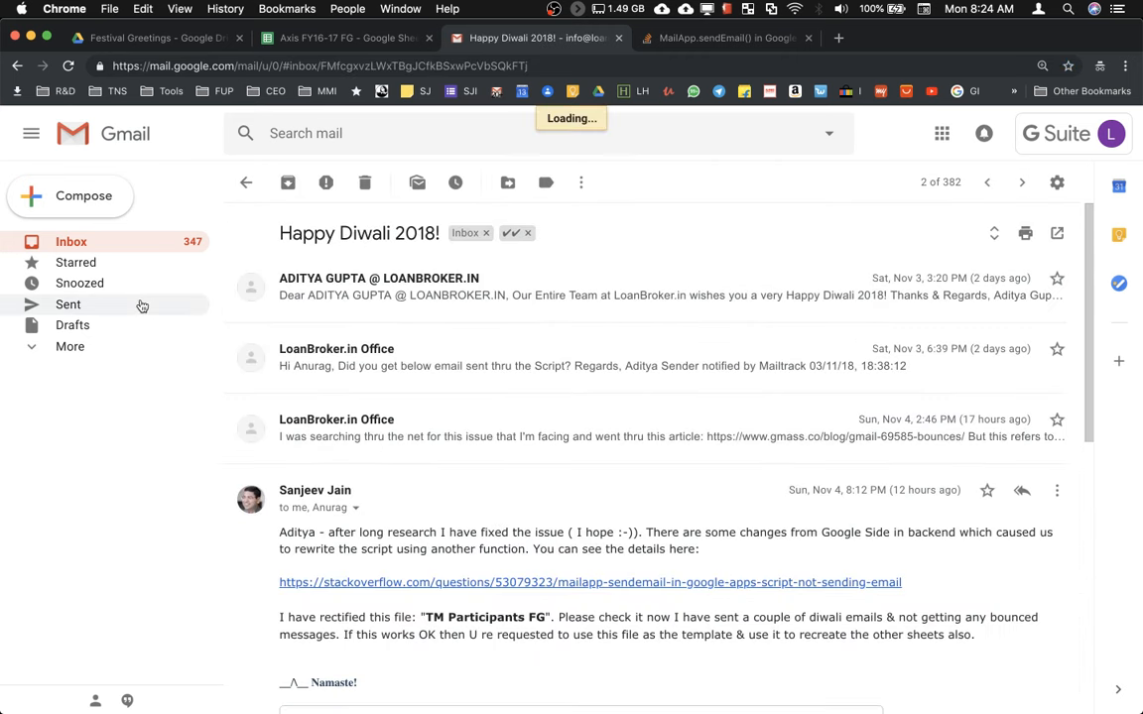
pyautogui.click(68, 305)
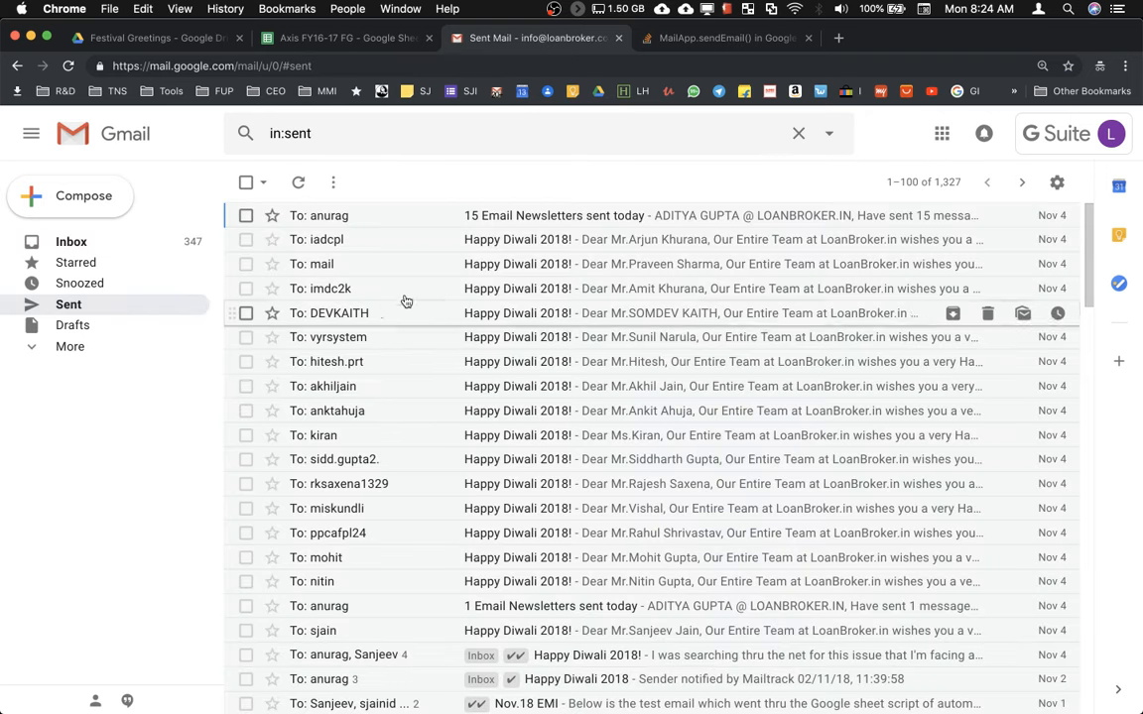
pyautogui.moveTo(437, 238)
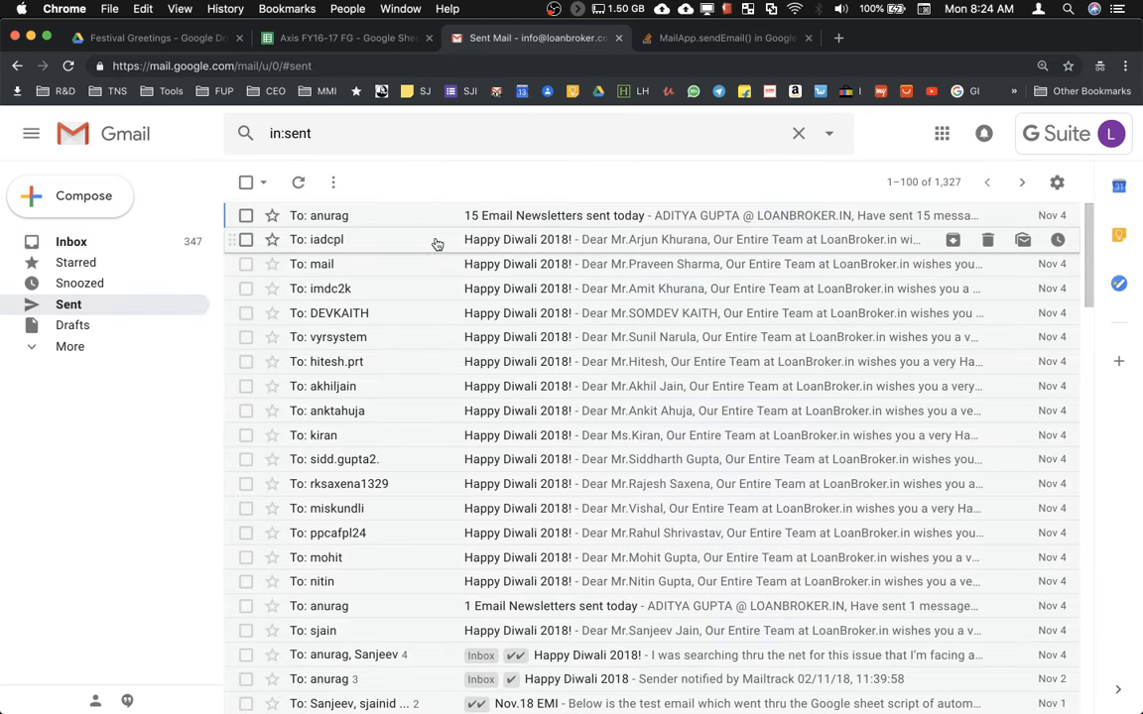
pyautogui.moveTo(445, 238)
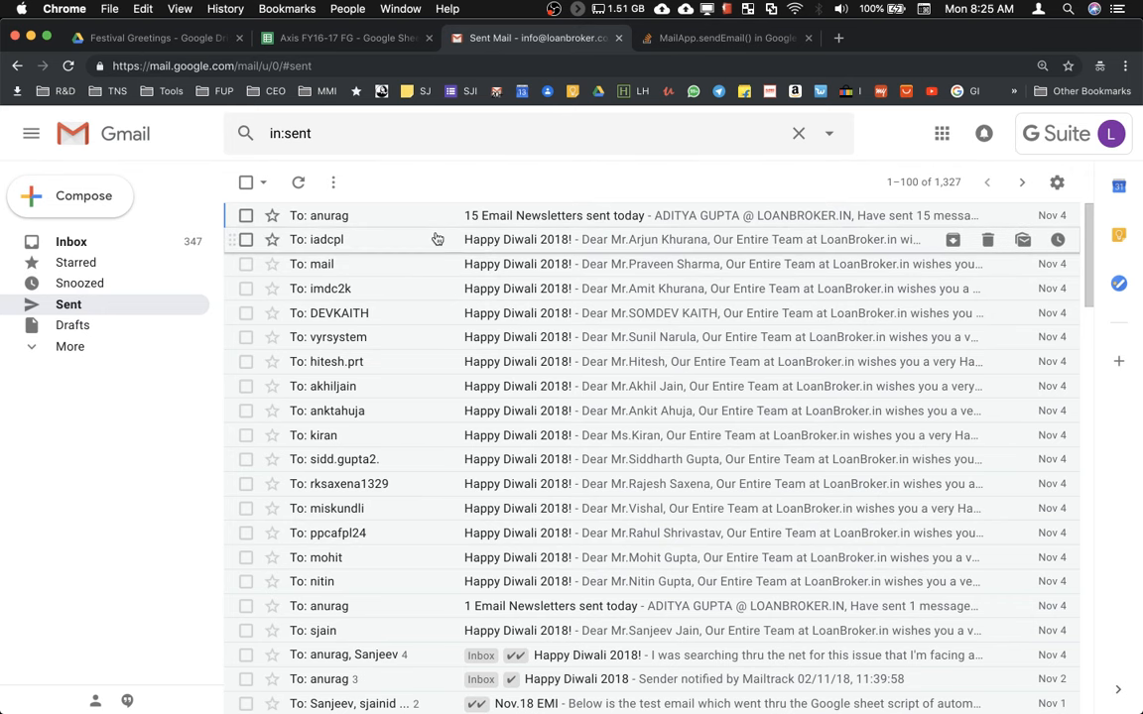
pyautogui.moveTo(445, 582)
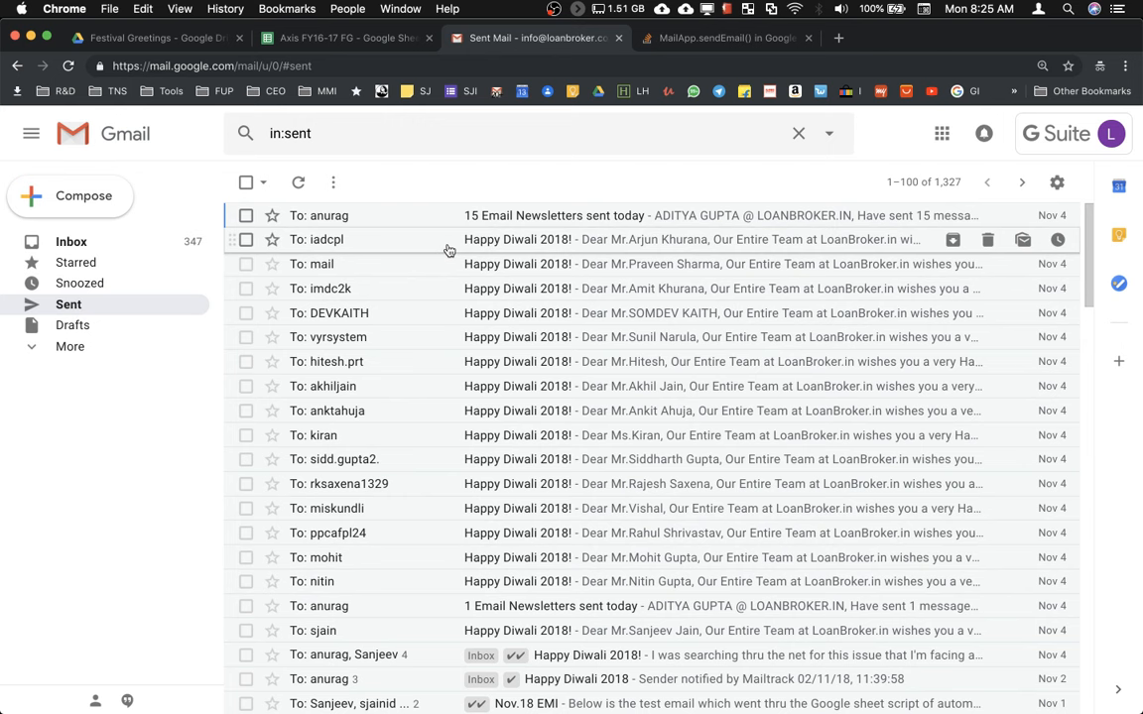
pyautogui.moveTo(441, 435)
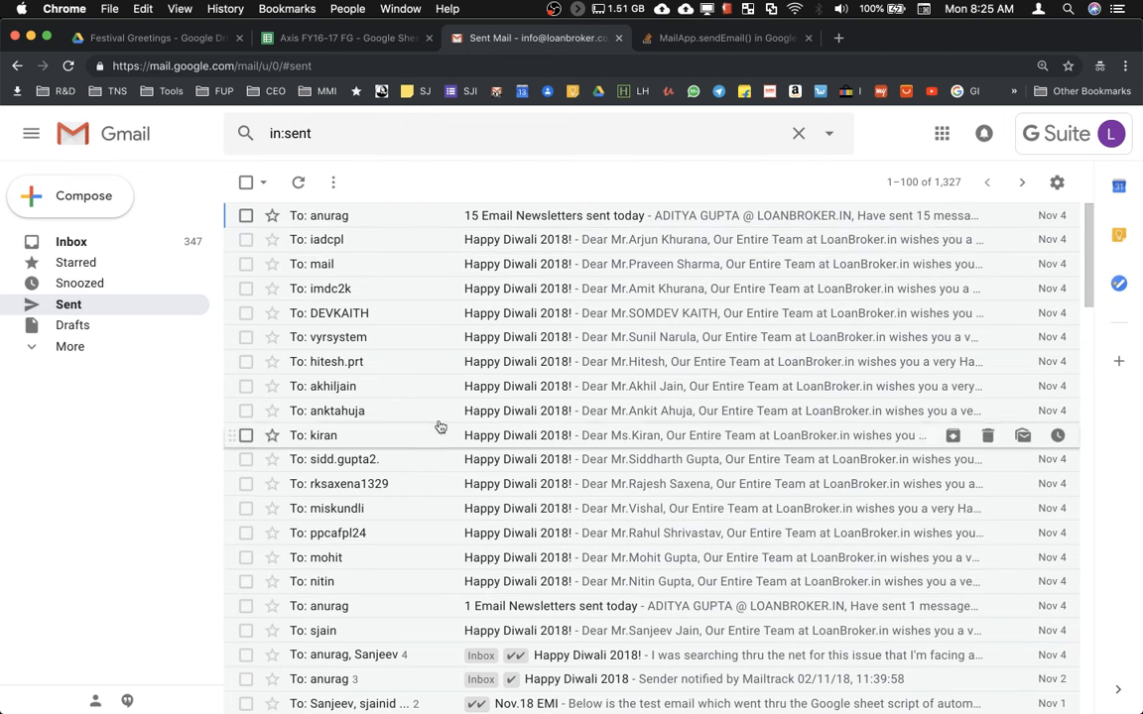
pyautogui.moveTo(445, 306)
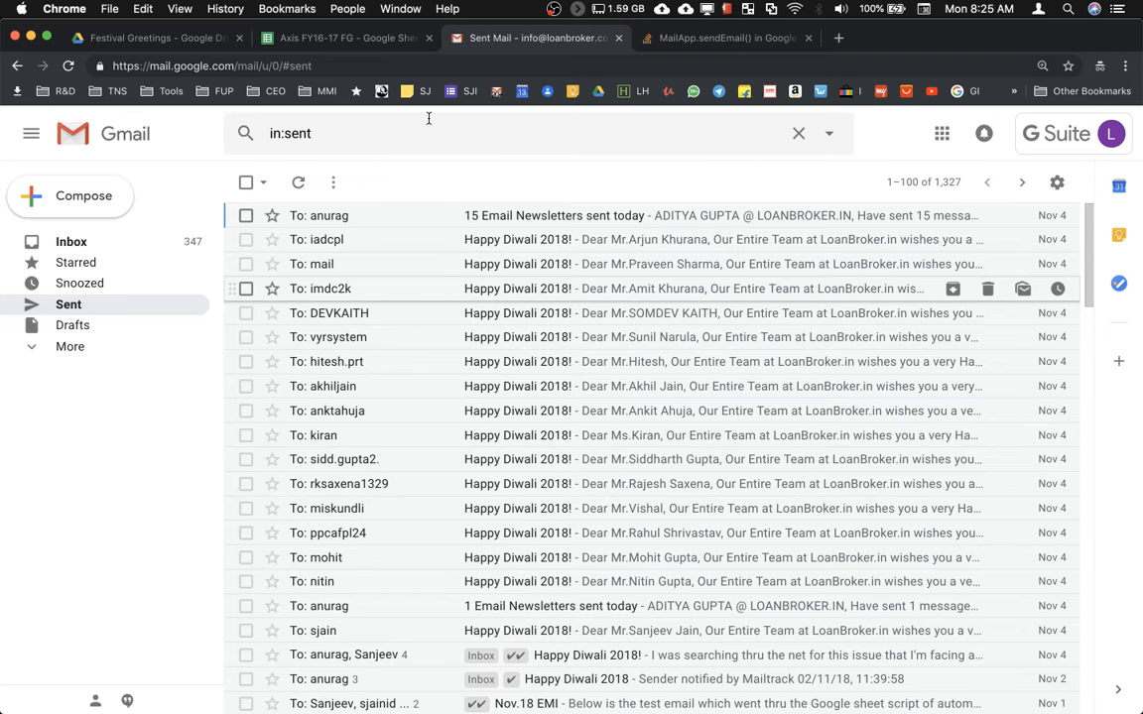
# - After scanning Sent mail for bounces, return to the Axis FY16-17 FG Contacts sheet
pyautogui.click(346, 38)
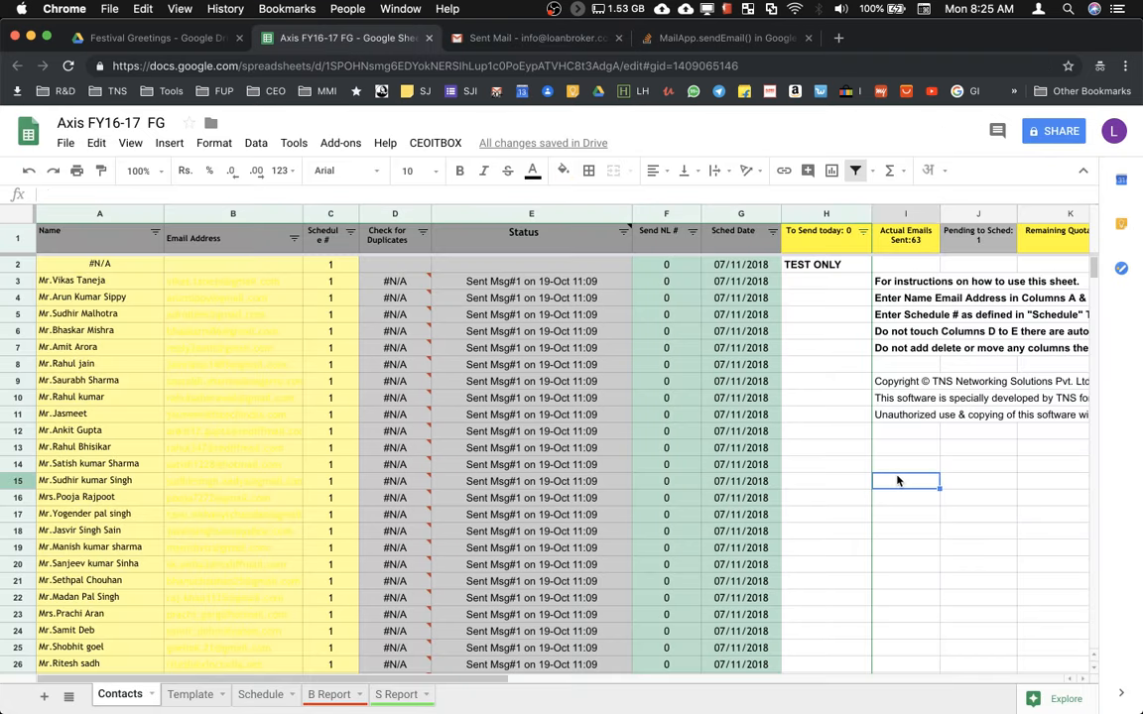
# - Enter 'MailApp.sendEmail' as a bold, enlarged note in cell I15 of the Contacts sheet
pyautogui.write('MailApp.sendEmail')
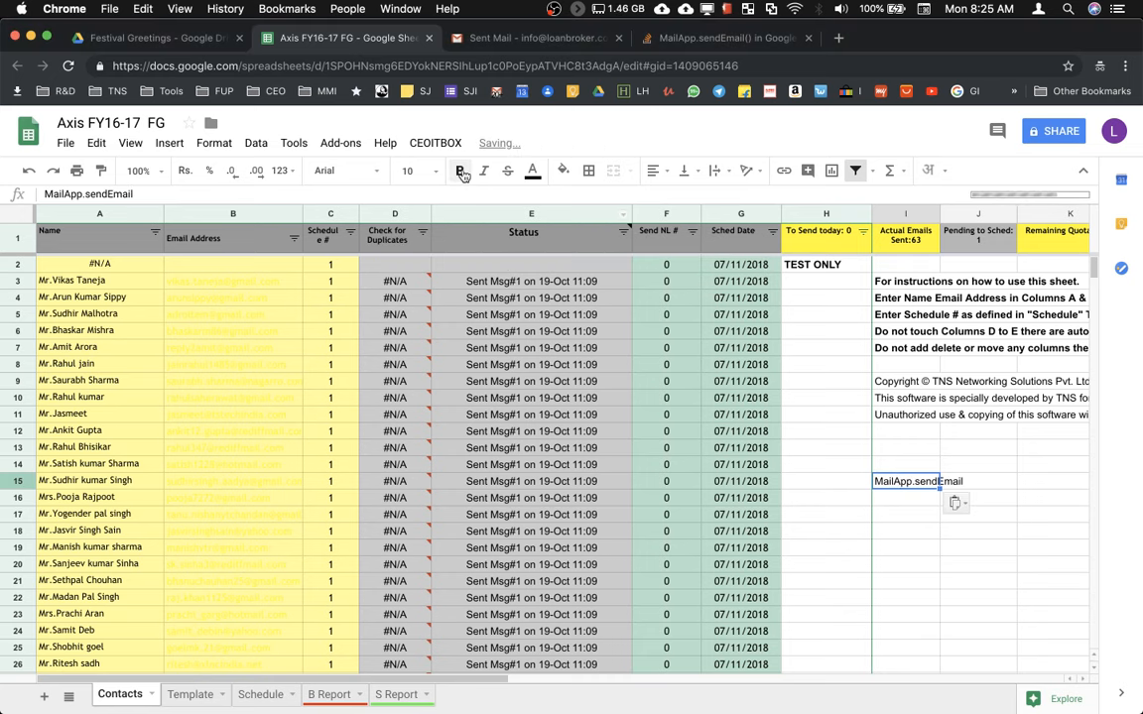
pyautogui.click(435, 170)
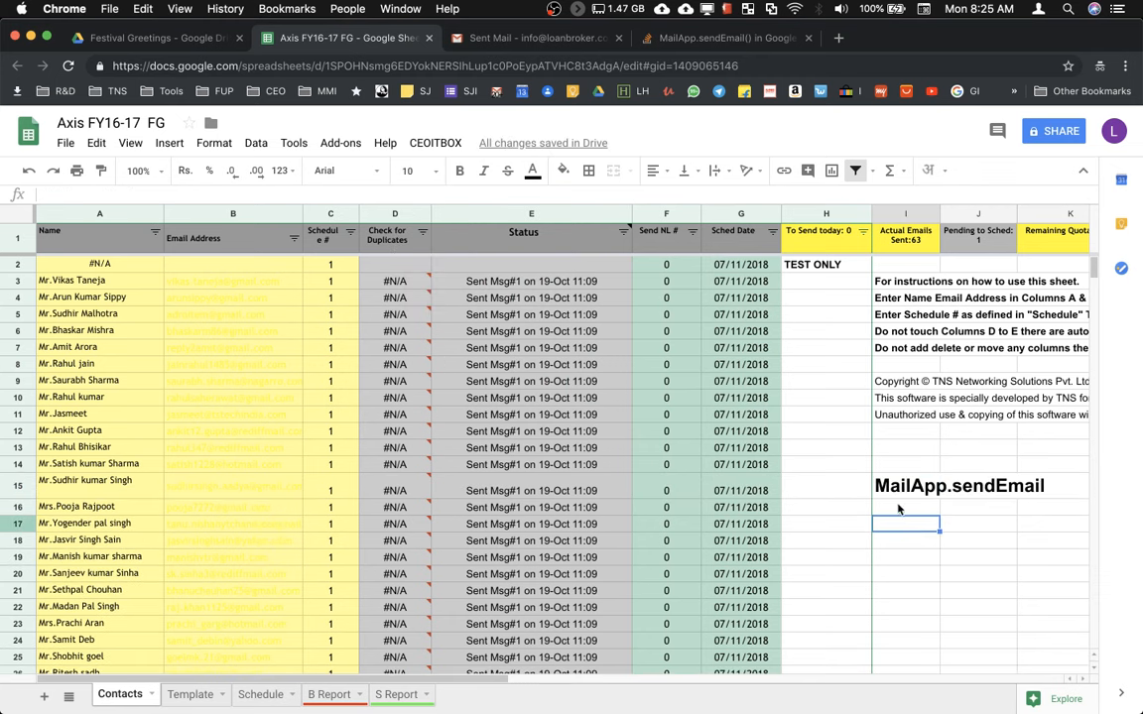
pyautogui.click(905, 484)
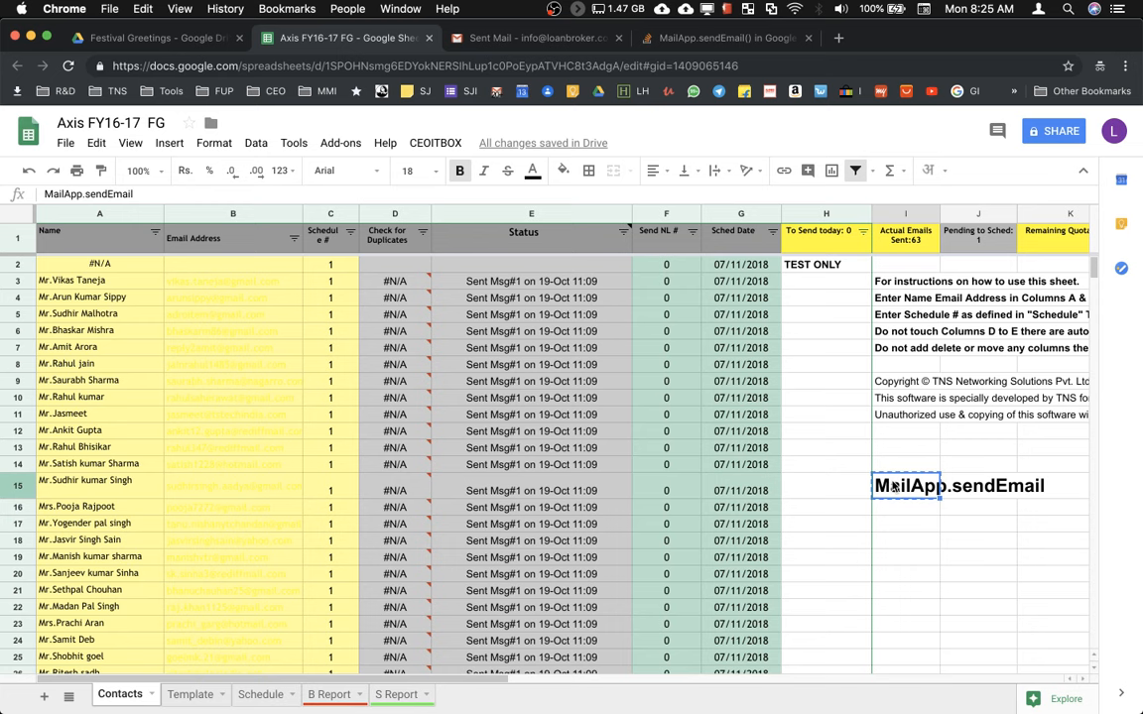